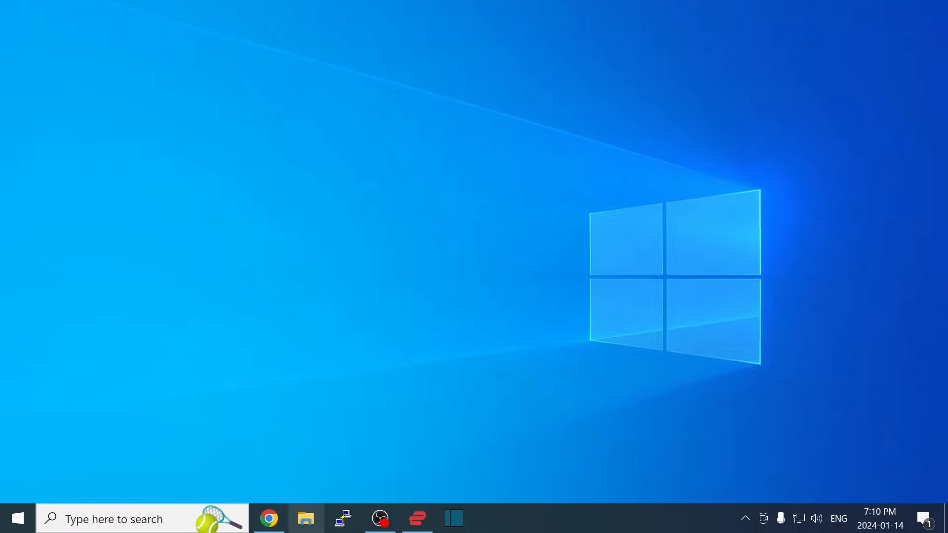
Step: Open the BezelProject-Windows repo in Chrome and scroll through the README and back up
{"action": "left_click", "coordinate": [269, 518]}
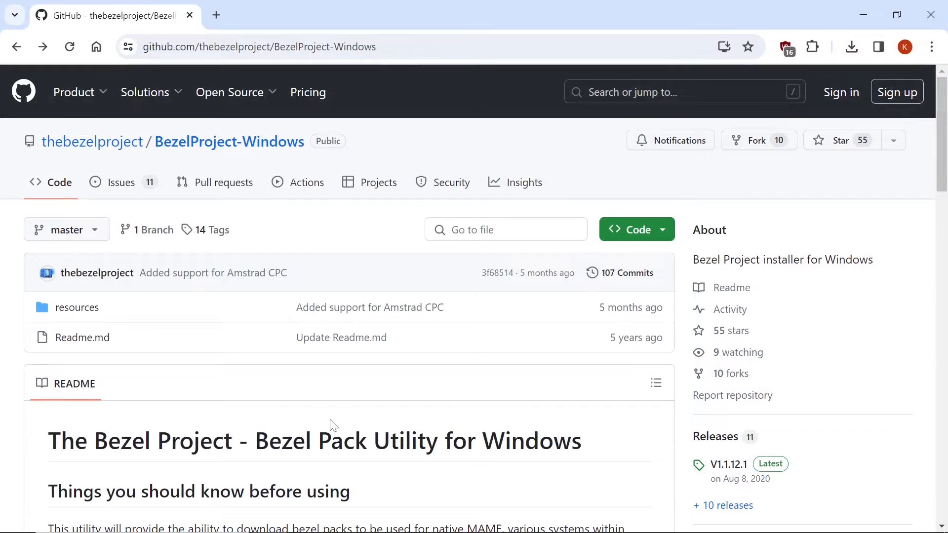
{"action": "mouse_move", "coordinate": [313, 419]}
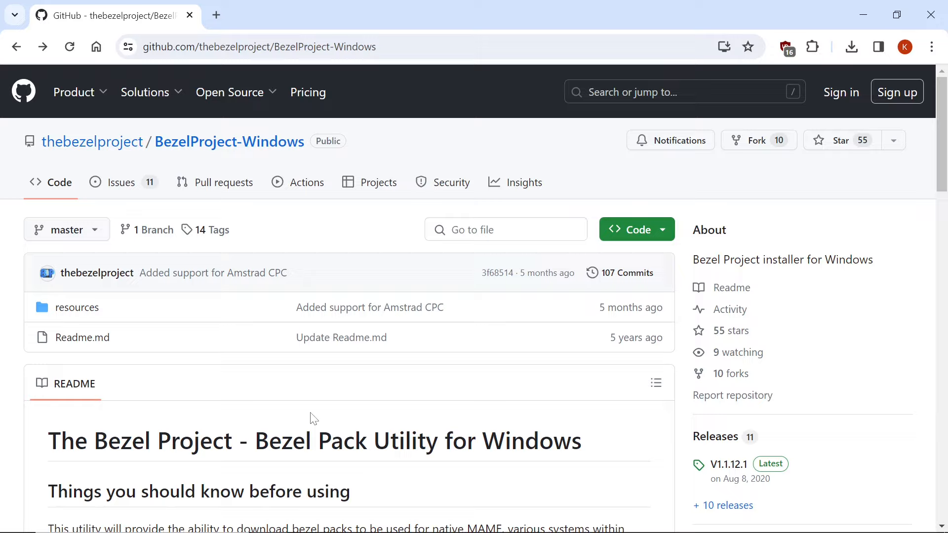
{"action": "mouse_move", "coordinate": [445, 368]}
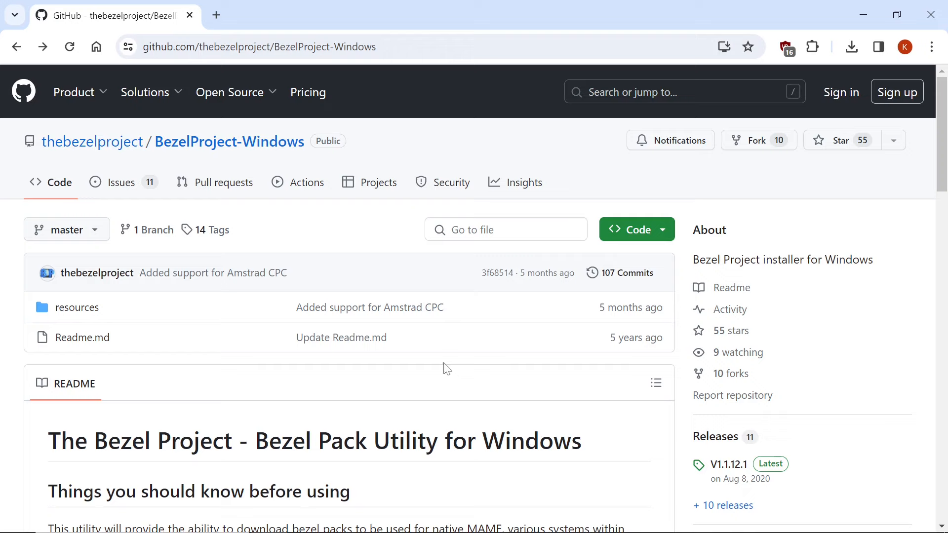
{"action": "scroll", "scroll_direction": "down", "scroll_amount": 3}
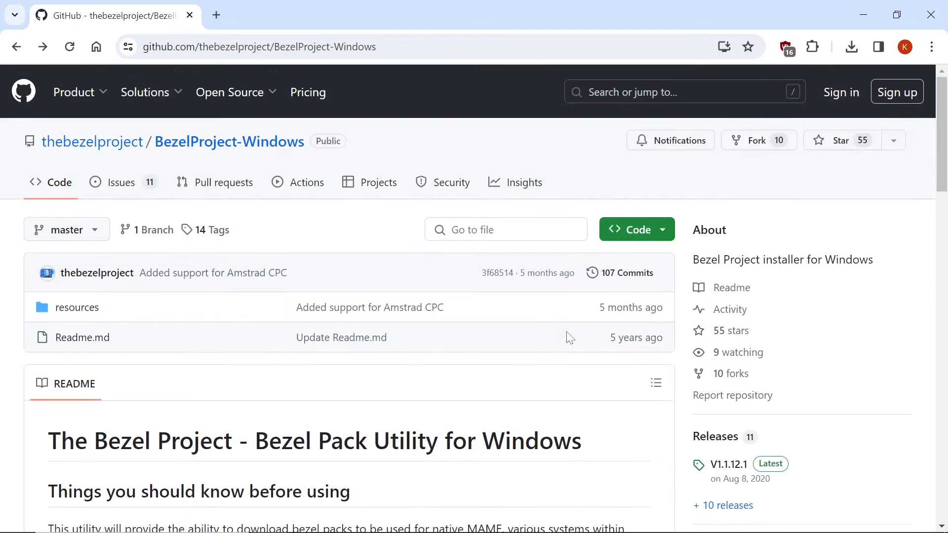
{"action": "scroll", "scroll_direction": "down", "scroll_amount": 3}
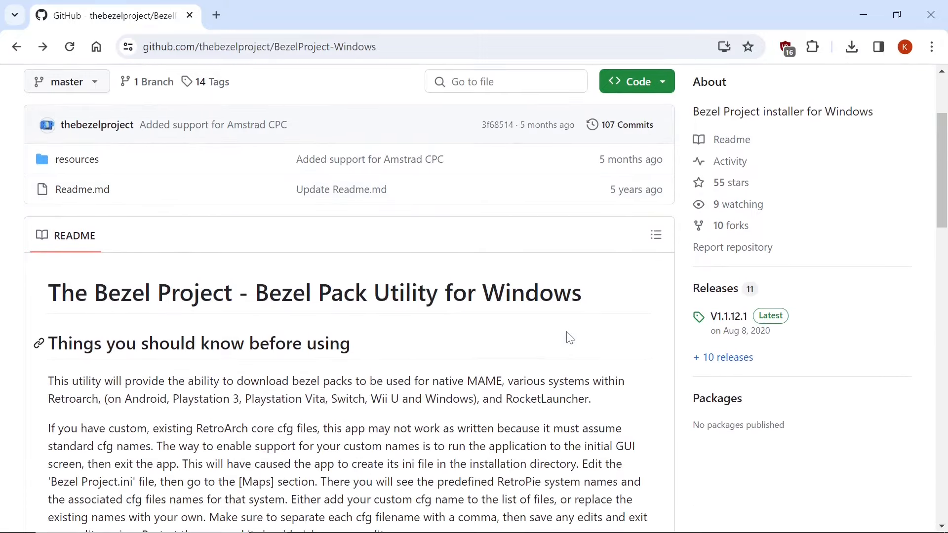
{"action": "scroll", "scroll_direction": "down", "scroll_amount": 3}
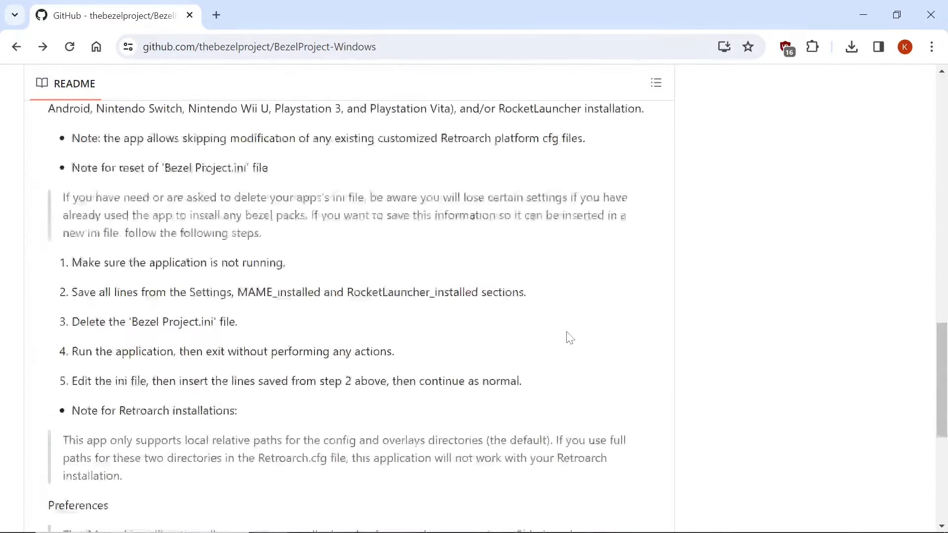
{"action": "scroll", "scroll_direction": "up", "scroll_amount": 3}
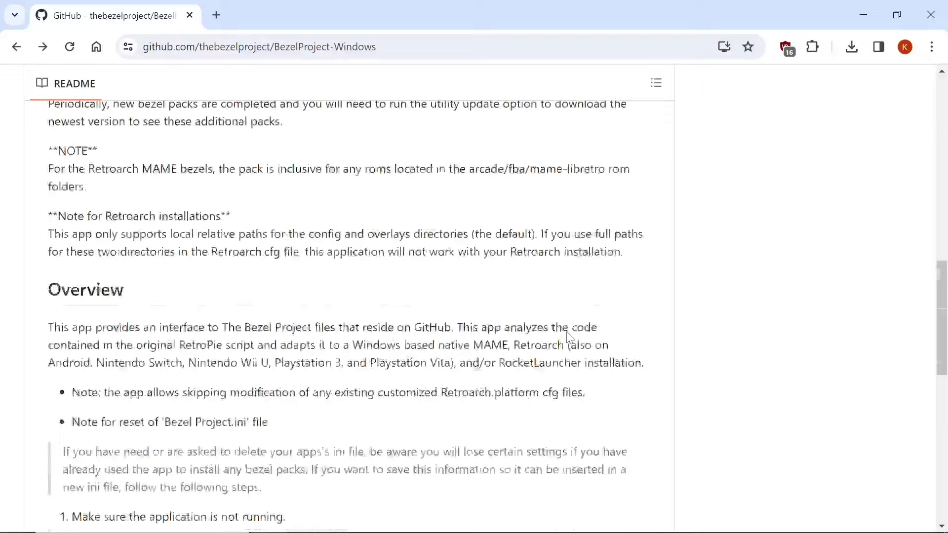
{"action": "scroll", "scroll_direction": "up", "scroll_amount": 3}
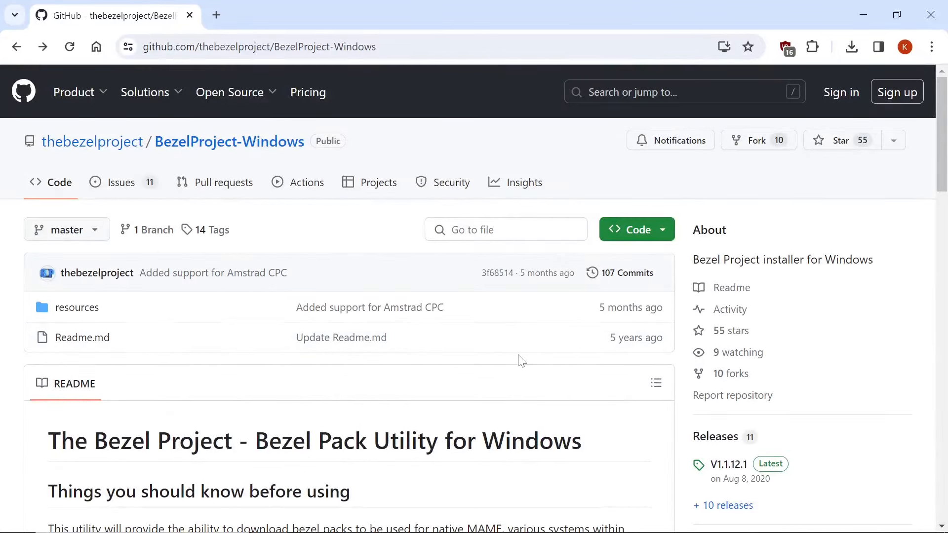
{"action": "mouse_move", "coordinate": [673, 450]}
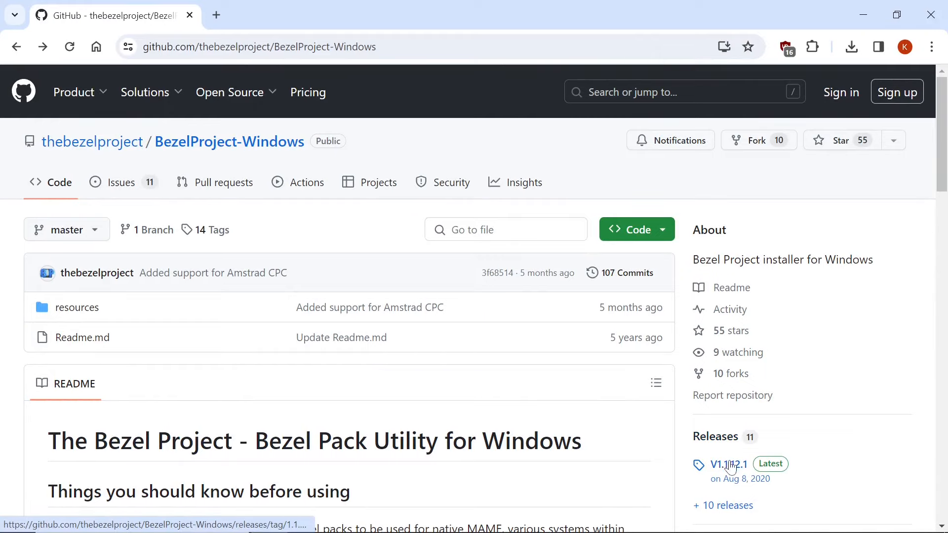
{"action": "mouse_move", "coordinate": [721, 473]}
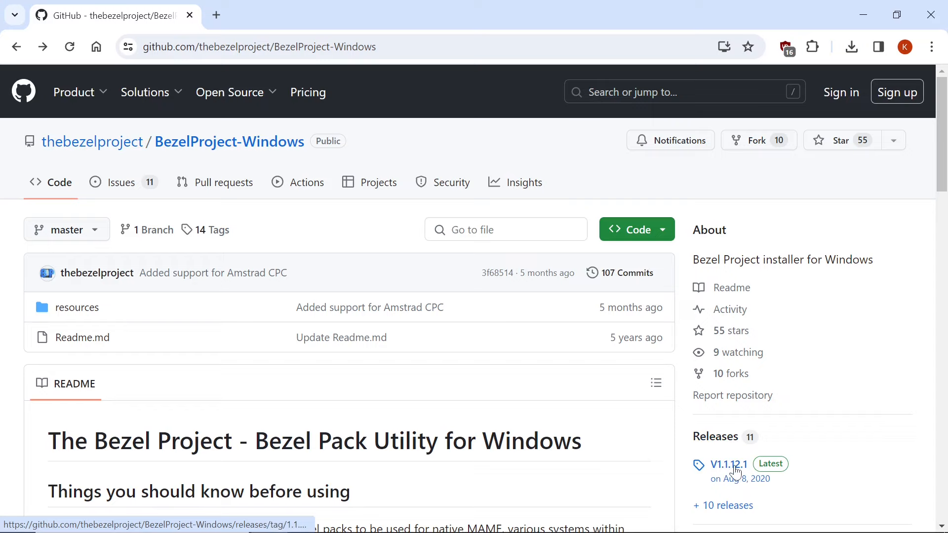
Step: Download Bezel.Project.Setup.exe from the V1.1.12.1 release assets and check the download
{"action": "left_click", "coordinate": [727, 463]}
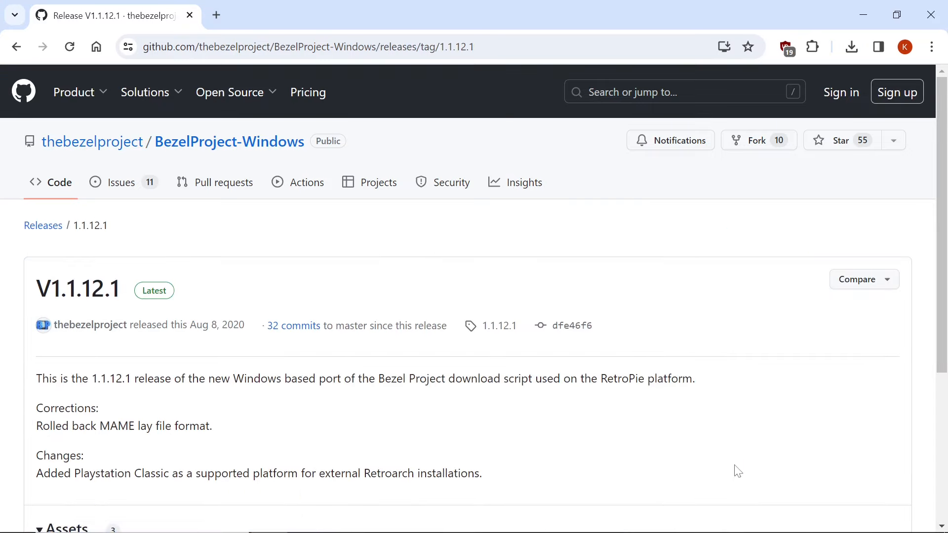
{"action": "scroll", "scroll_direction": "down", "scroll_amount": 3}
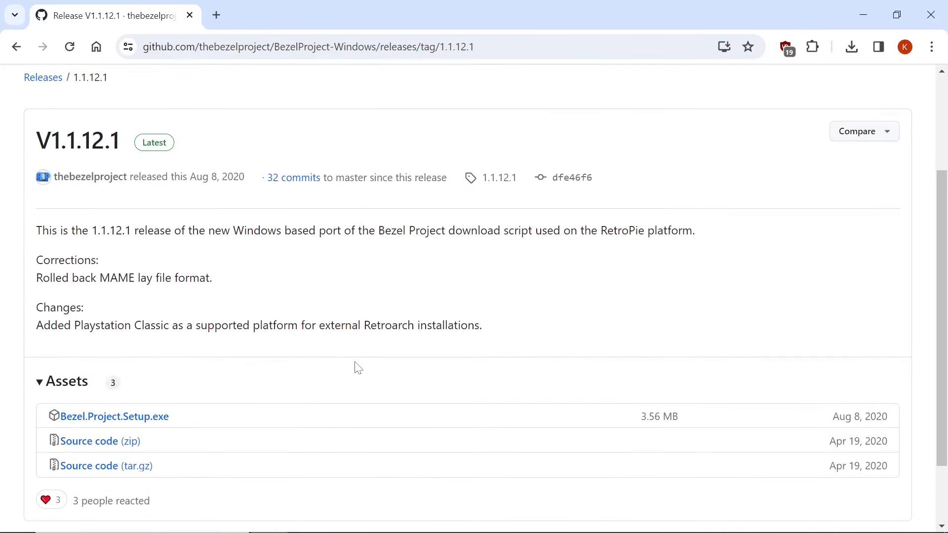
{"action": "scroll", "scroll_direction": "down", "scroll_amount": 3}
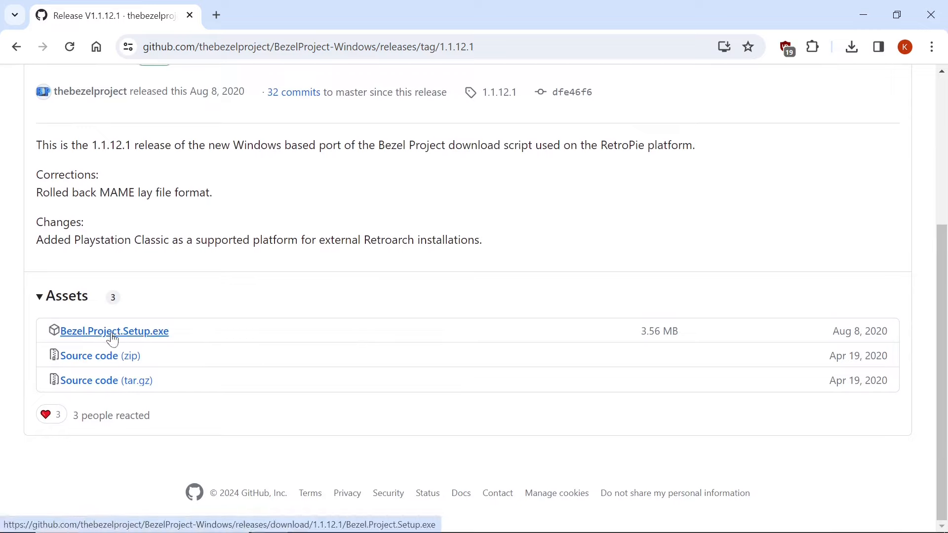
{"action": "left_click", "coordinate": [114, 330]}
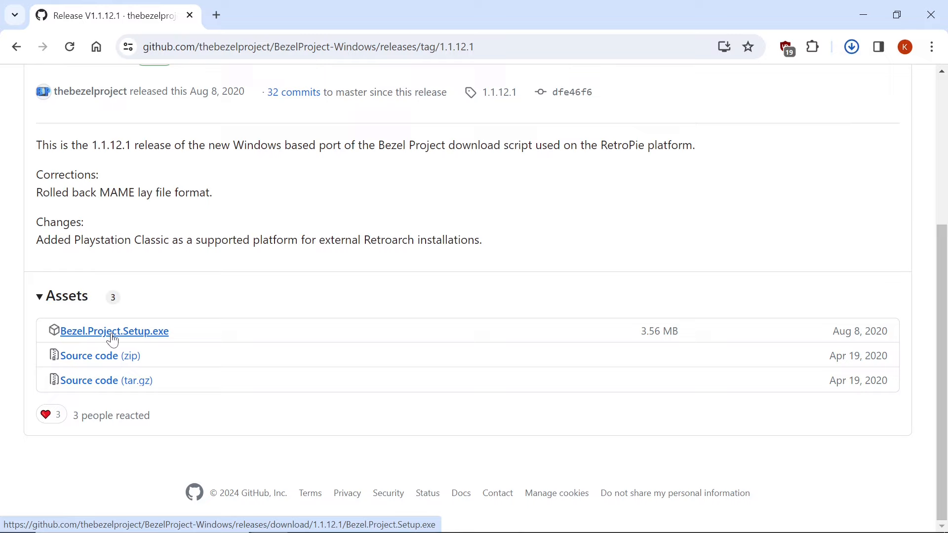
{"action": "left_click", "coordinate": [114, 331]}
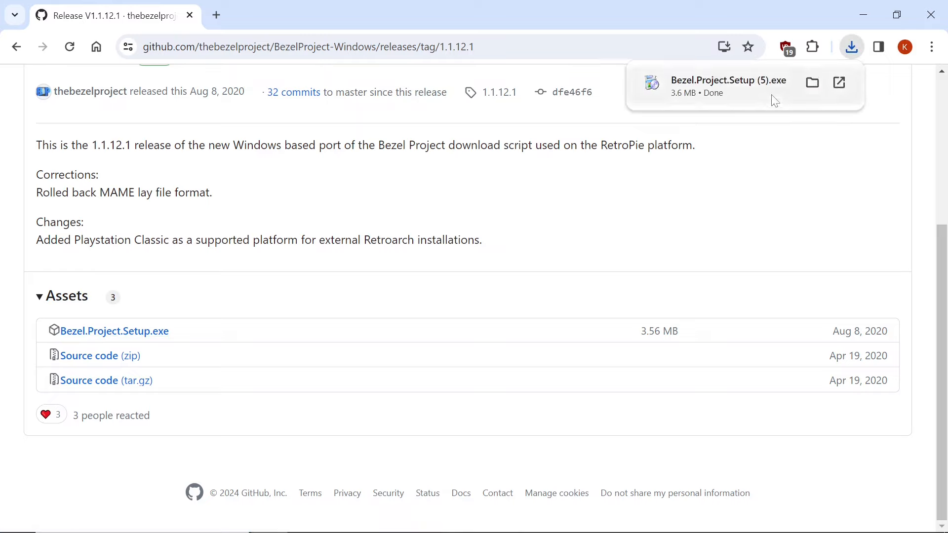
{"action": "mouse_move", "coordinate": [840, 84]}
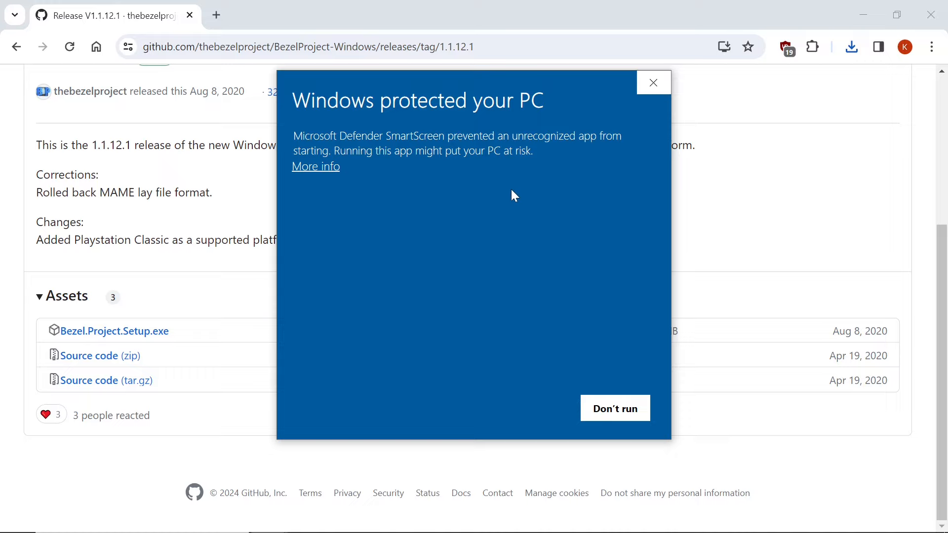
{"action": "mouse_move", "coordinate": [330, 178]}
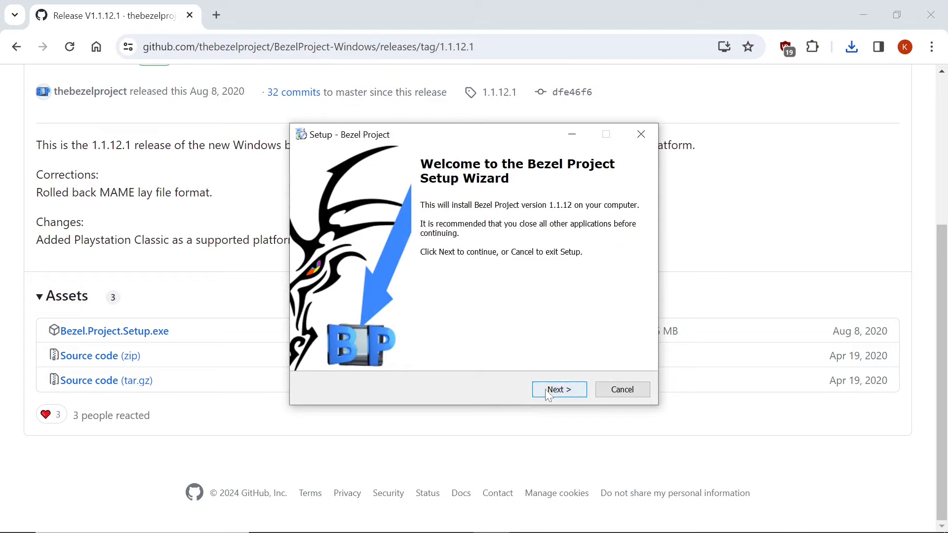
Step: Install with the license accepted and desktop shortcut kept, overwrite Bezel Project.exe, and launch it
{"action": "left_click", "coordinate": [557, 389]}
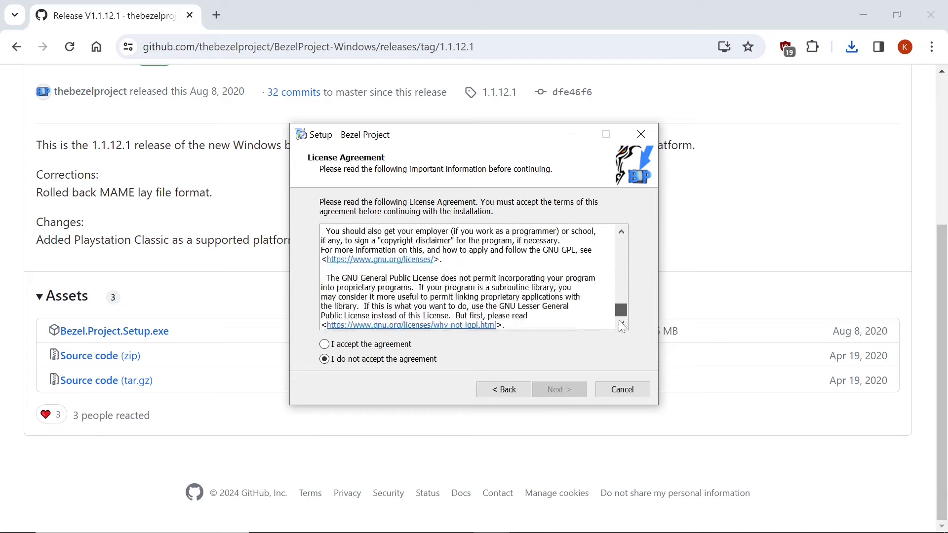
{"action": "left_click", "coordinate": [324, 344]}
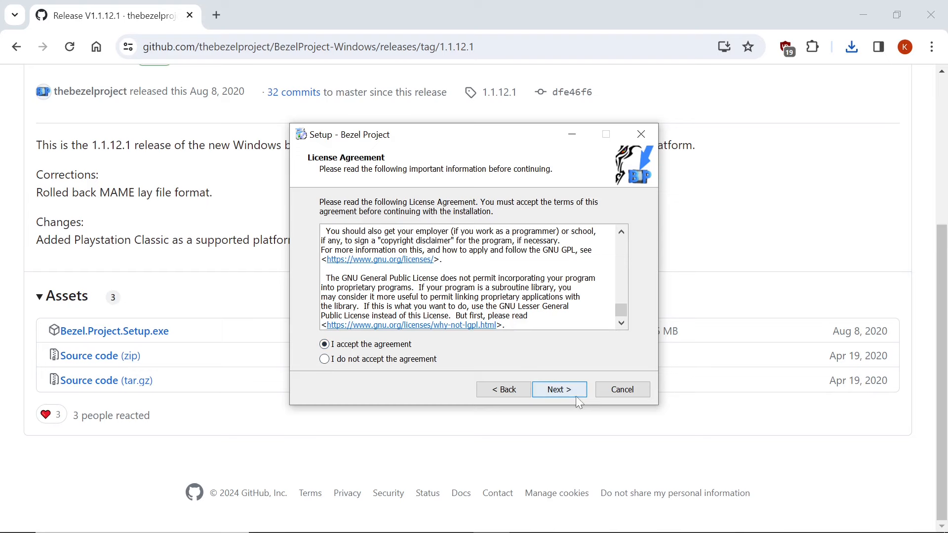
{"action": "left_click", "coordinate": [557, 389]}
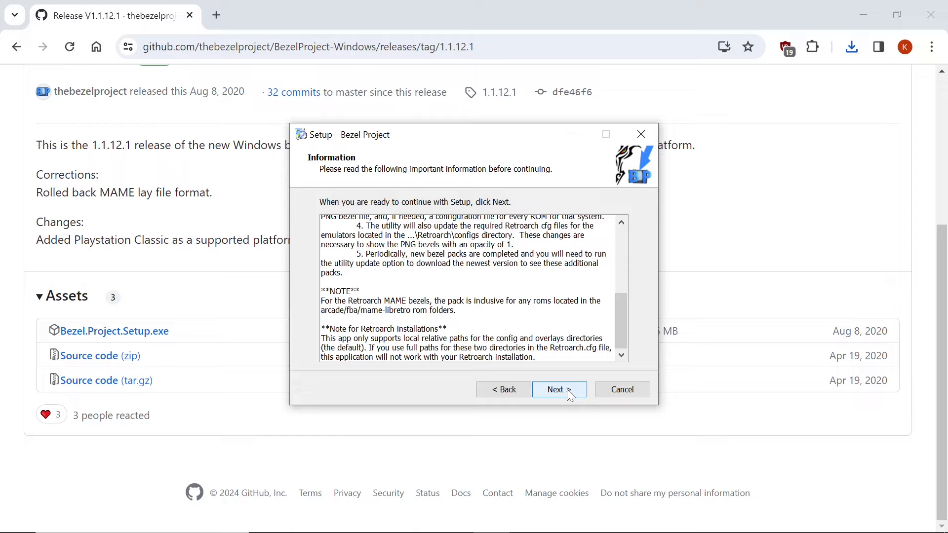
{"action": "left_click", "coordinate": [558, 388]}
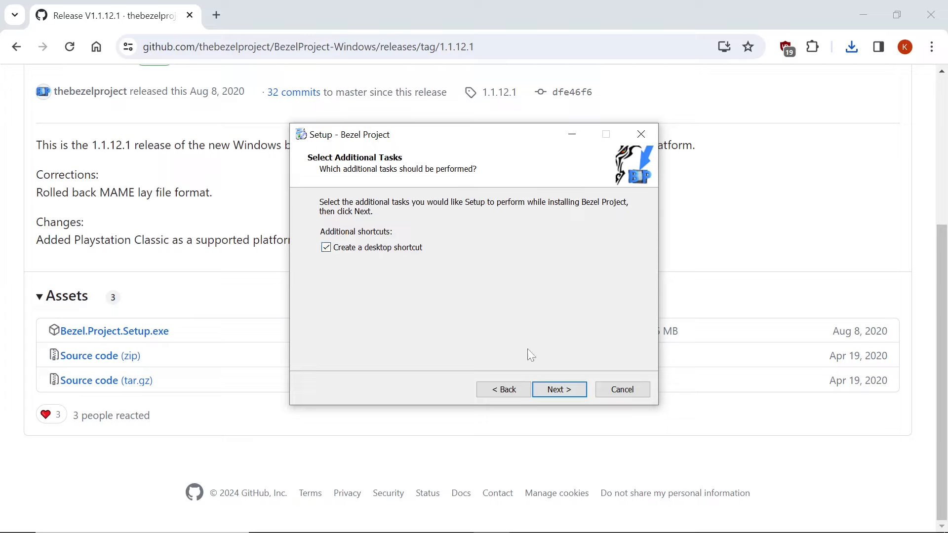
{"action": "left_click", "coordinate": [558, 388]}
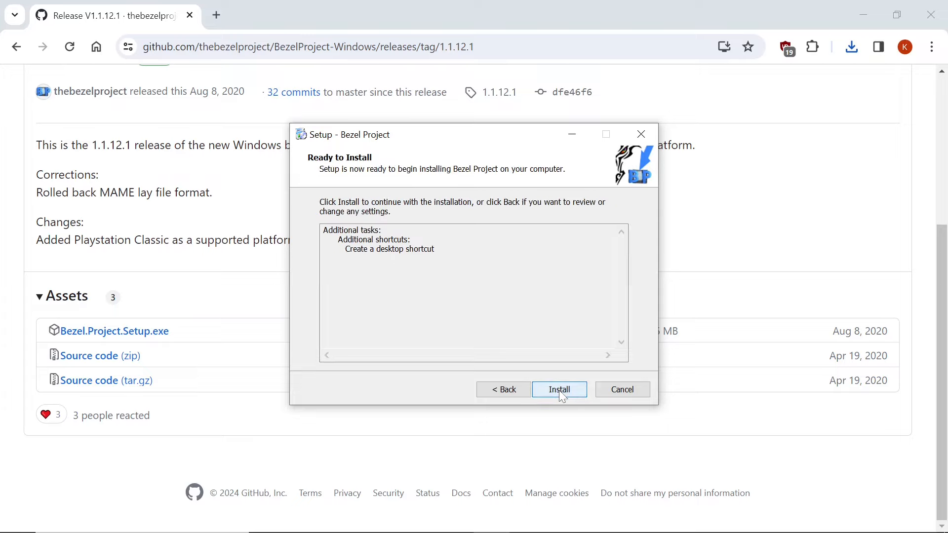
{"action": "left_click", "coordinate": [559, 389]}
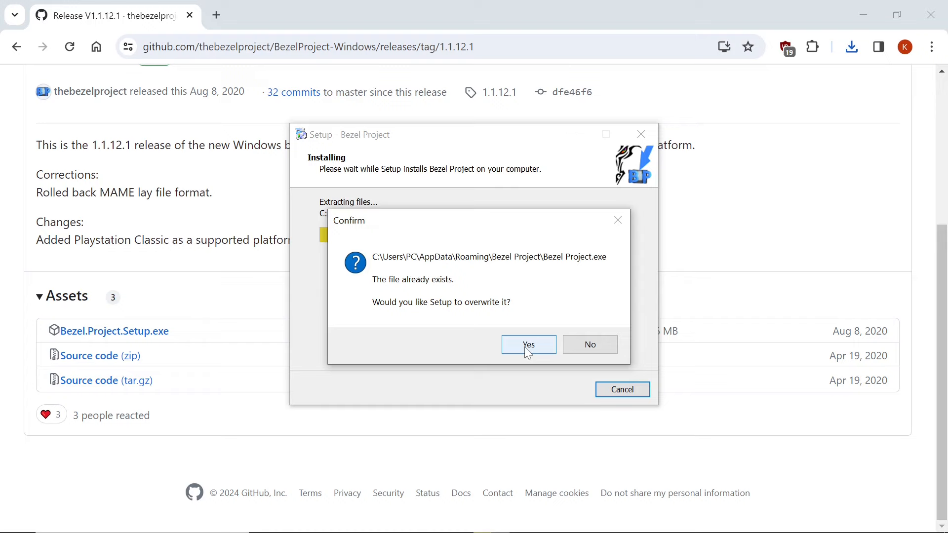
{"action": "left_click", "coordinate": [528, 344]}
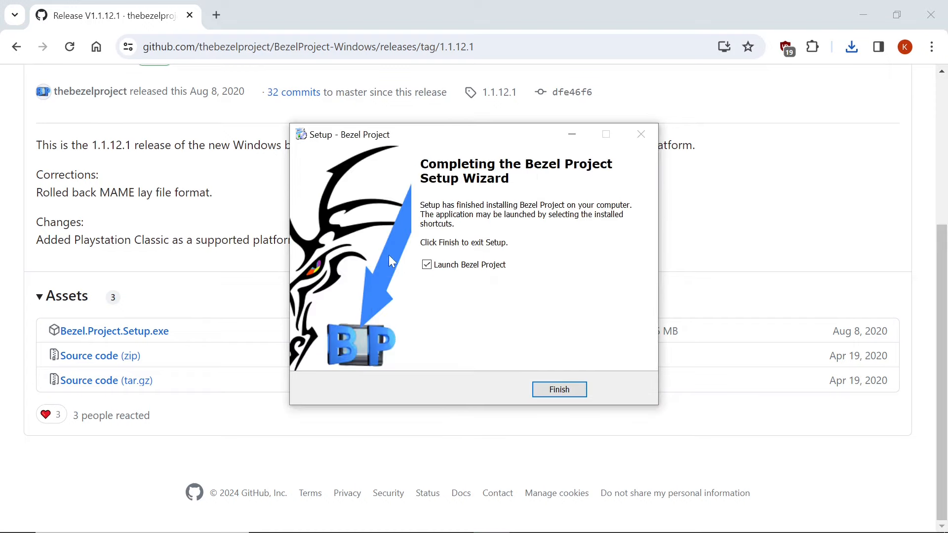
{"action": "left_click", "coordinate": [557, 389]}
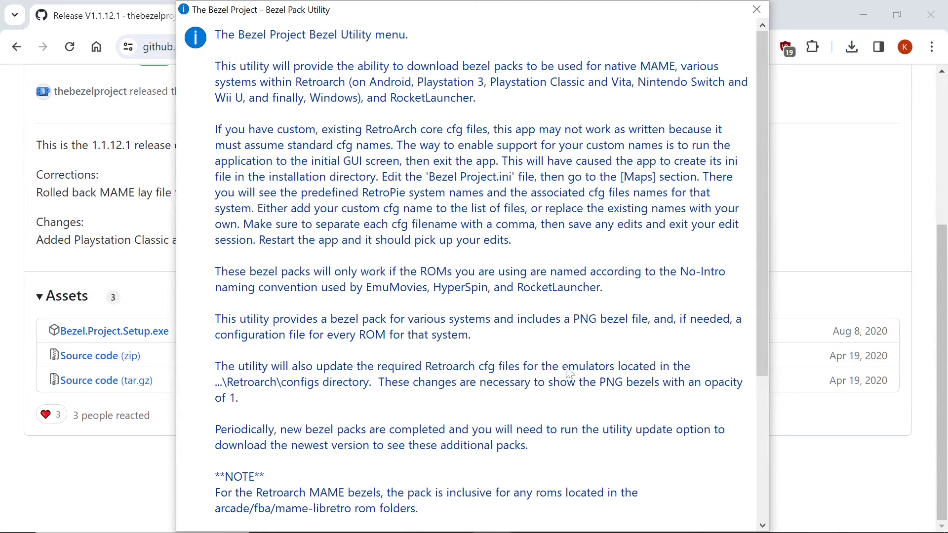
Step: Scroll through and dismiss the help notes, then the !!!Important!!! notice
{"action": "scroll", "scroll_direction": "down", "scroll_amount": 3}
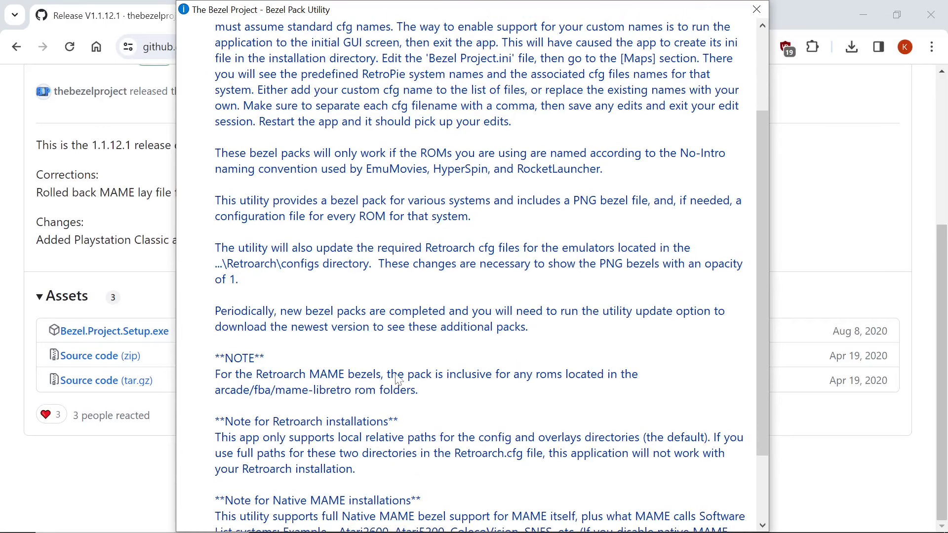
{"action": "mouse_move", "coordinate": [607, 385]}
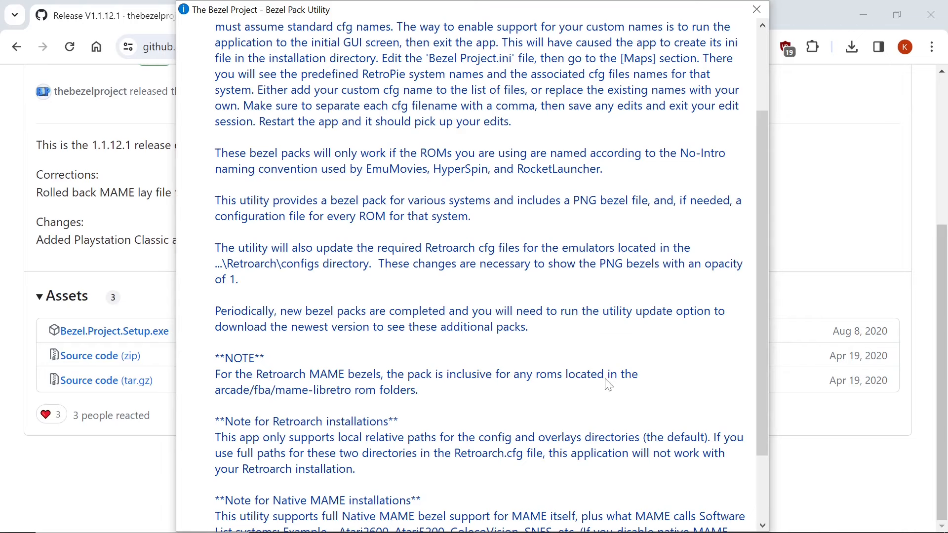
{"action": "mouse_move", "coordinate": [262, 400]}
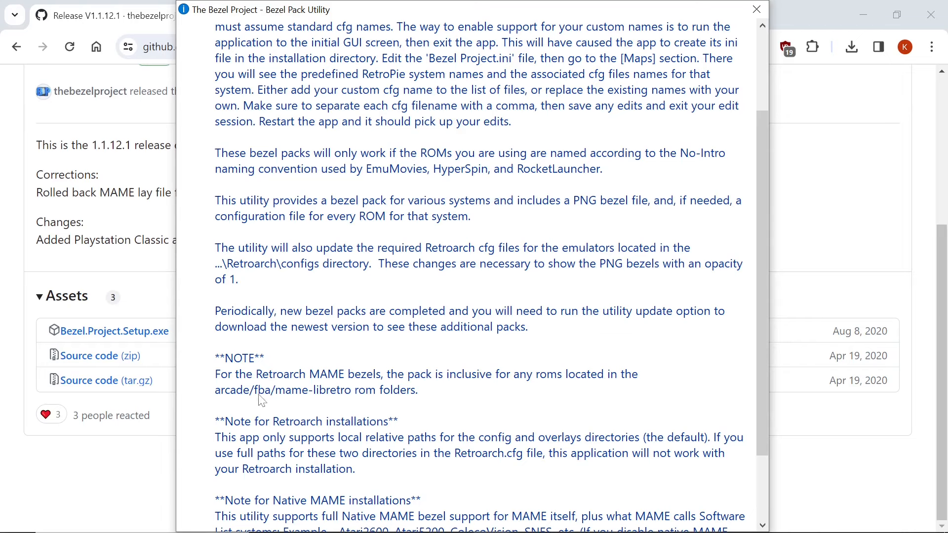
{"action": "mouse_move", "coordinate": [405, 395]}
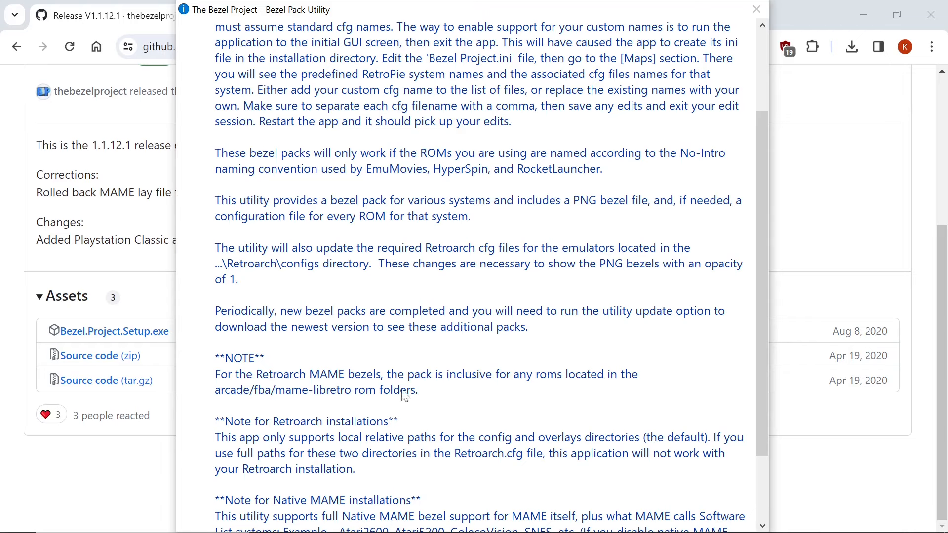
{"action": "mouse_move", "coordinate": [511, 388]}
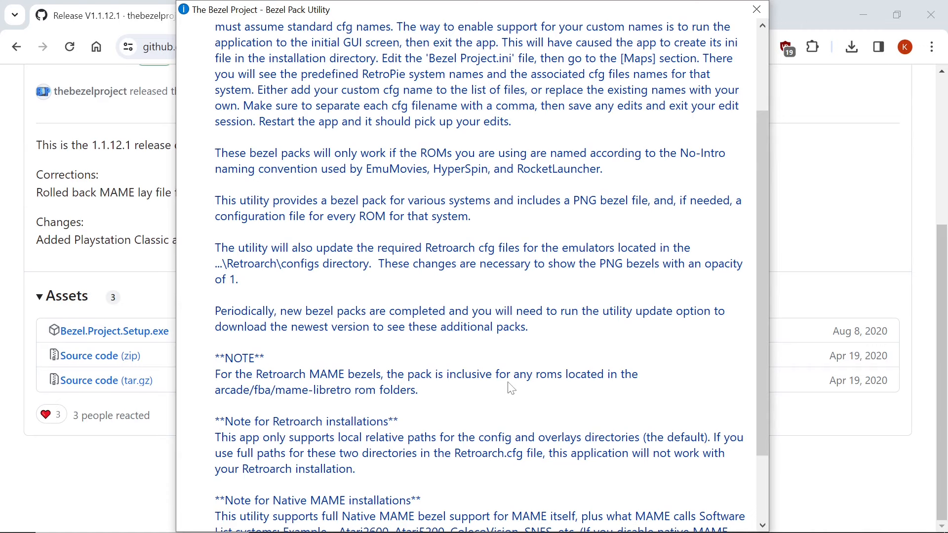
{"action": "mouse_move", "coordinate": [511, 386]}
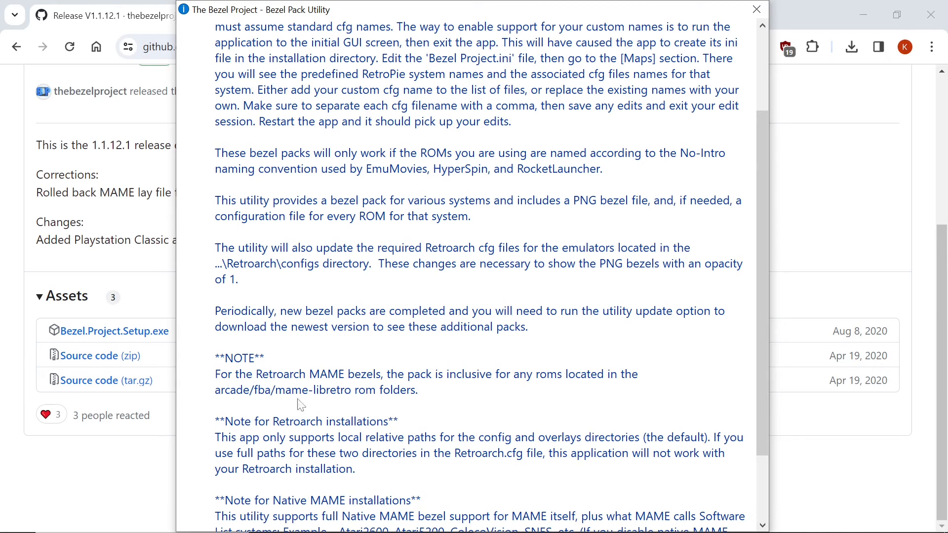
{"action": "mouse_move", "coordinate": [350, 397]}
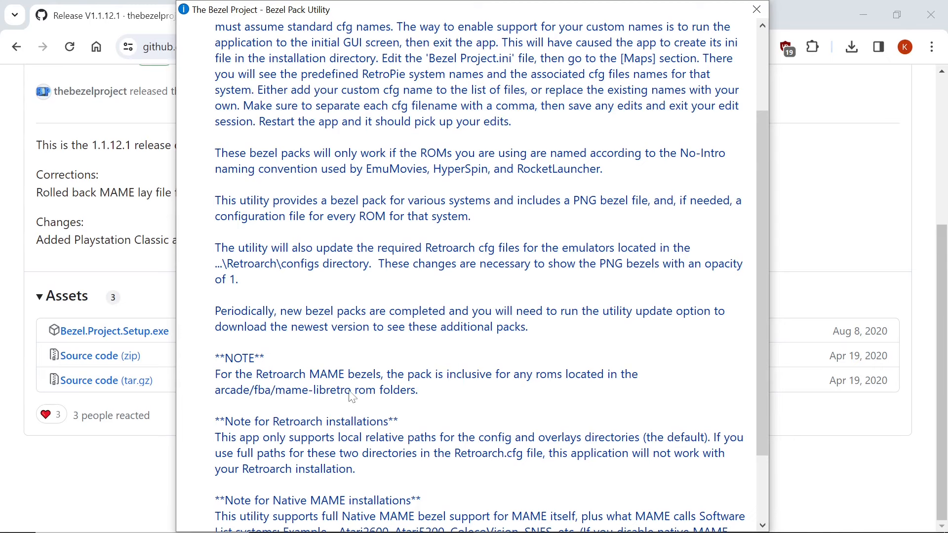
{"action": "scroll", "scroll_direction": "down", "scroll_amount": 3}
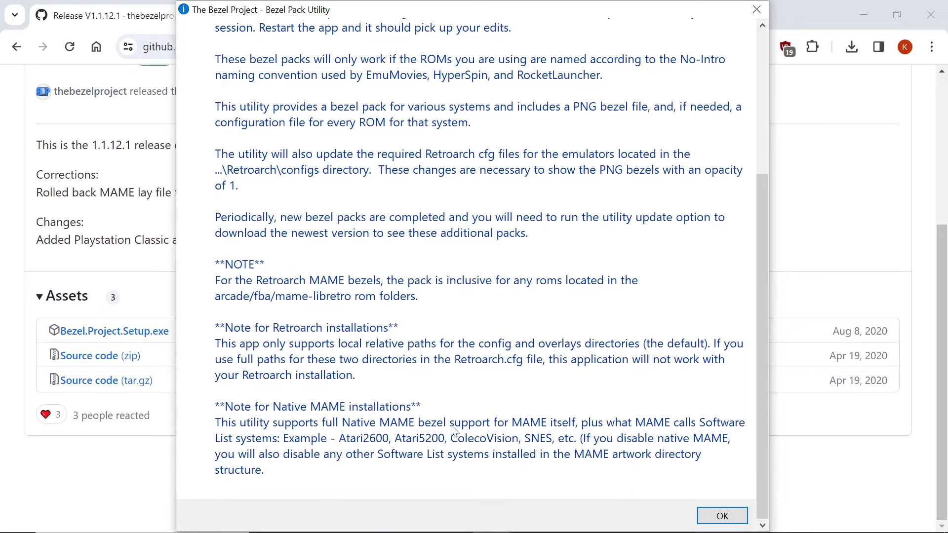
{"action": "left_click", "coordinate": [720, 515]}
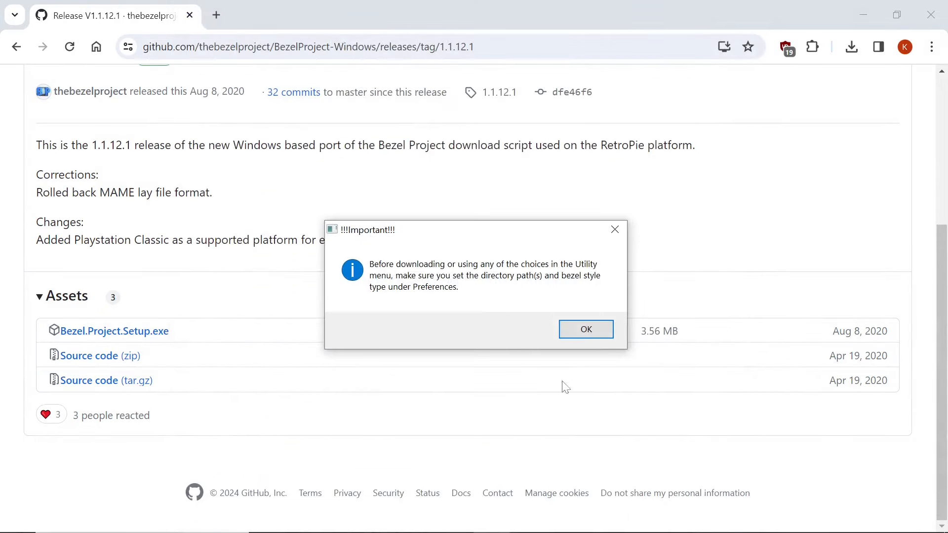
{"action": "mouse_move", "coordinate": [477, 279]}
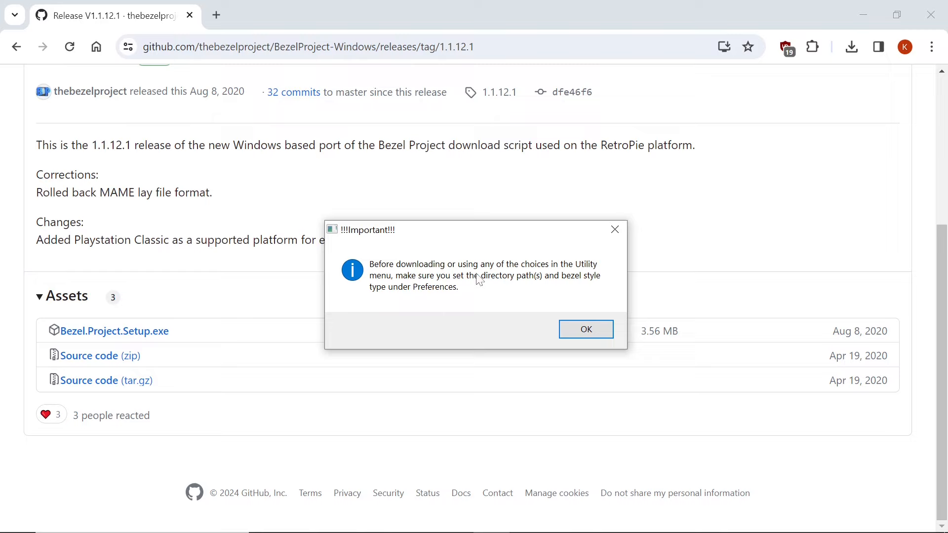
{"action": "mouse_move", "coordinate": [399, 286]}
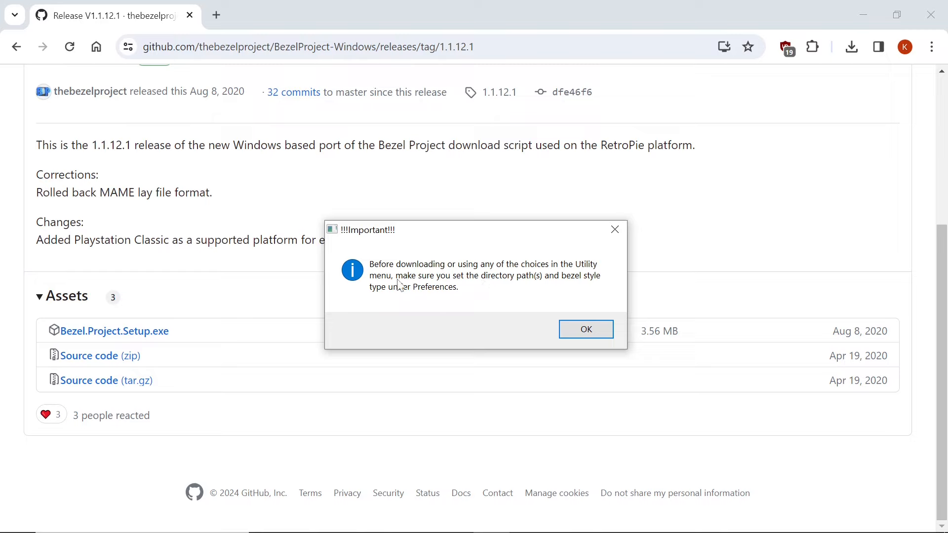
{"action": "mouse_move", "coordinate": [515, 285]}
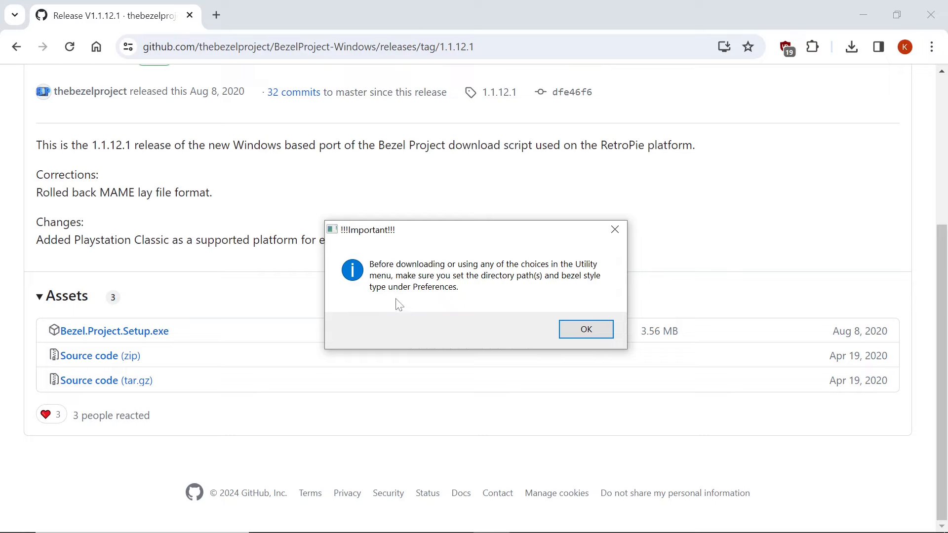
{"action": "left_click", "coordinate": [585, 329]}
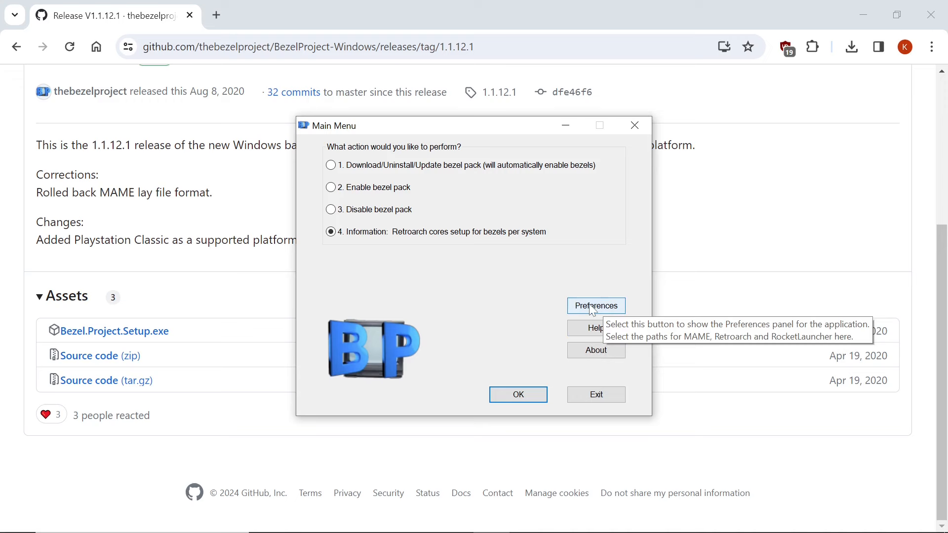
Step: In Preferences, set the RetroArch install directory to the Desktop RetroArch folder
{"action": "left_click", "coordinate": [594, 305]}
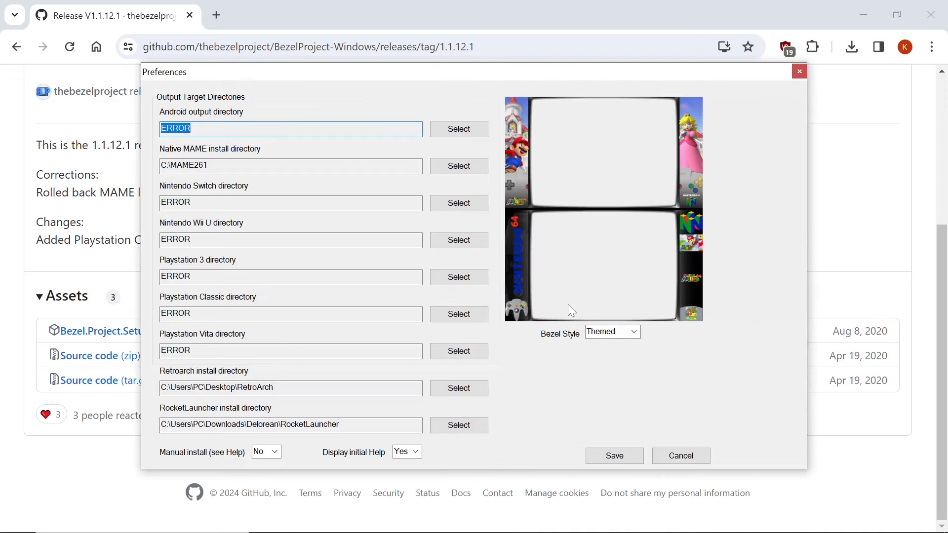
{"action": "left_click", "coordinate": [290, 276]}
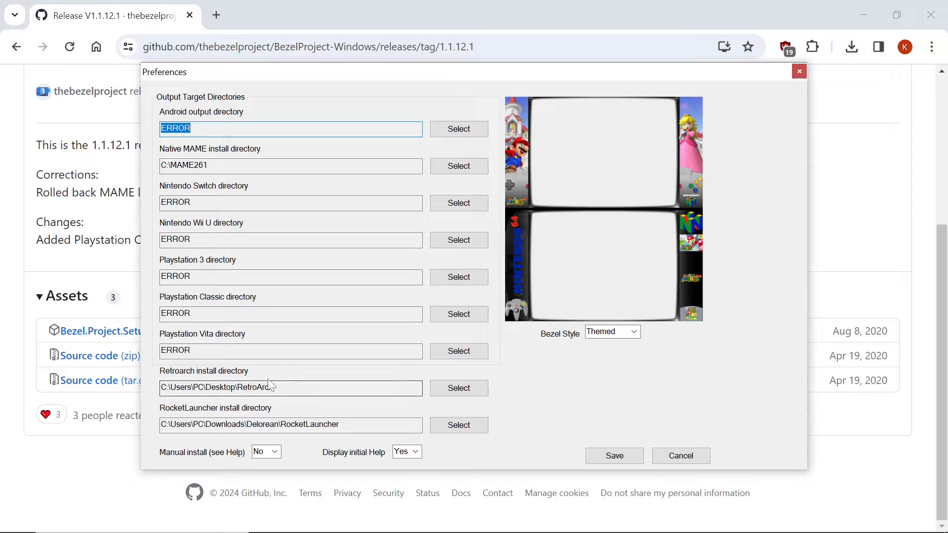
{"action": "left_click", "coordinate": [680, 455]}
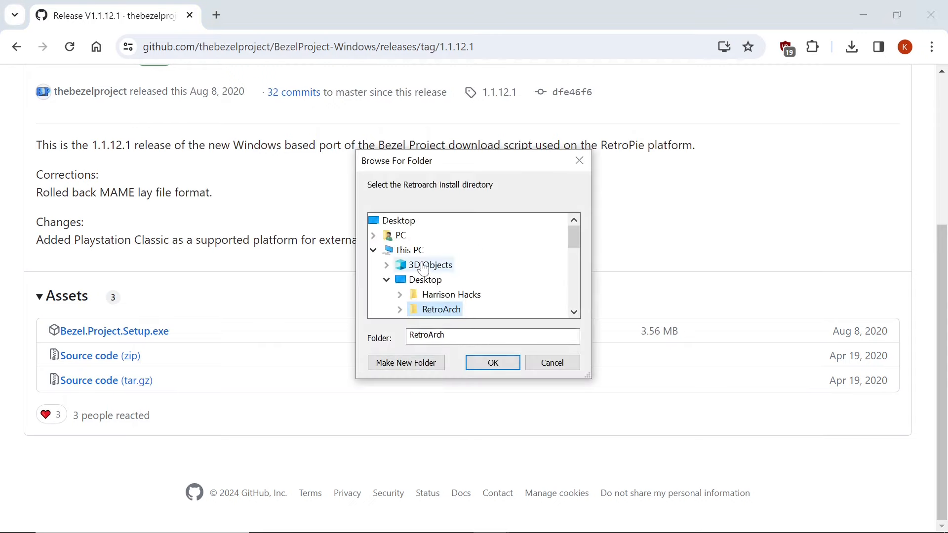
{"action": "mouse_move", "coordinate": [435, 308]}
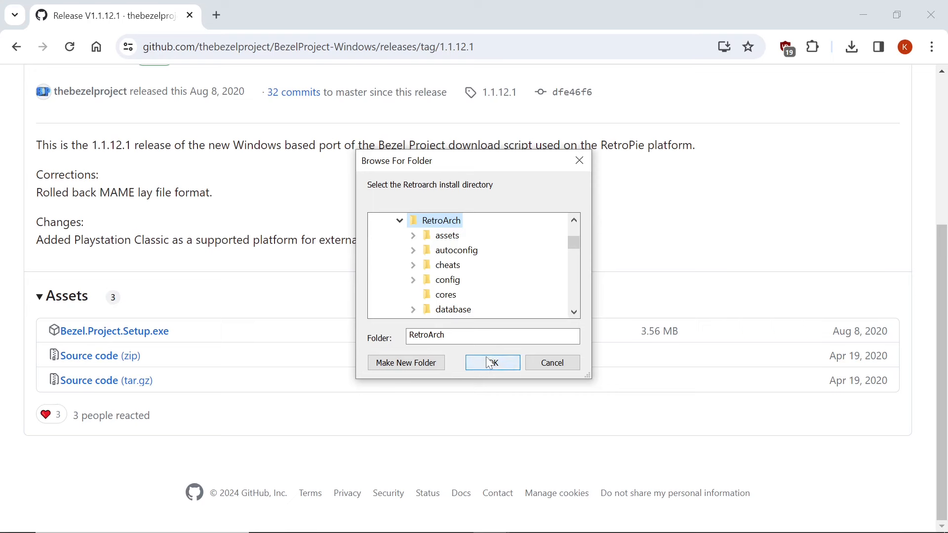
{"action": "left_click", "coordinate": [492, 362]}
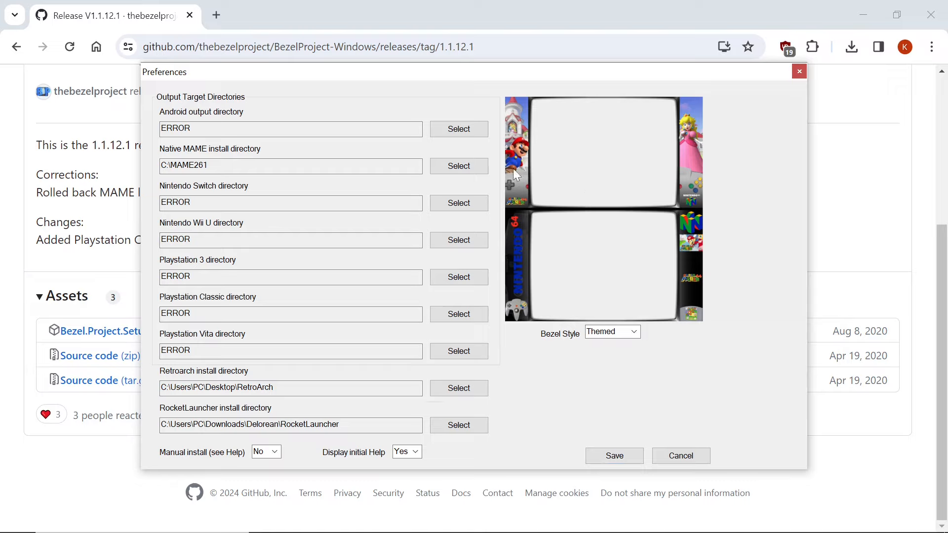
{"action": "mouse_move", "coordinate": [691, 194]}
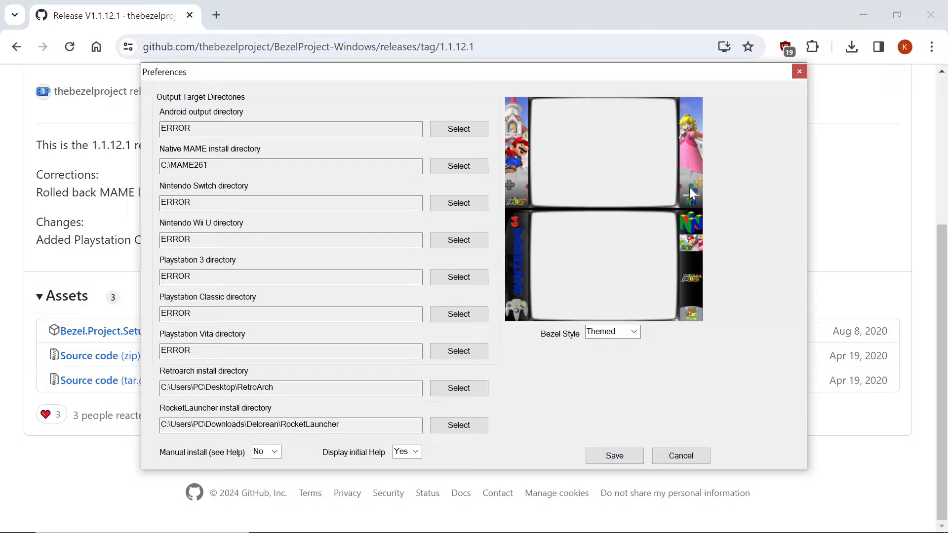
Step: Switch the bezel style to System Art, then back to Themed
{"action": "left_click", "coordinate": [637, 331]}
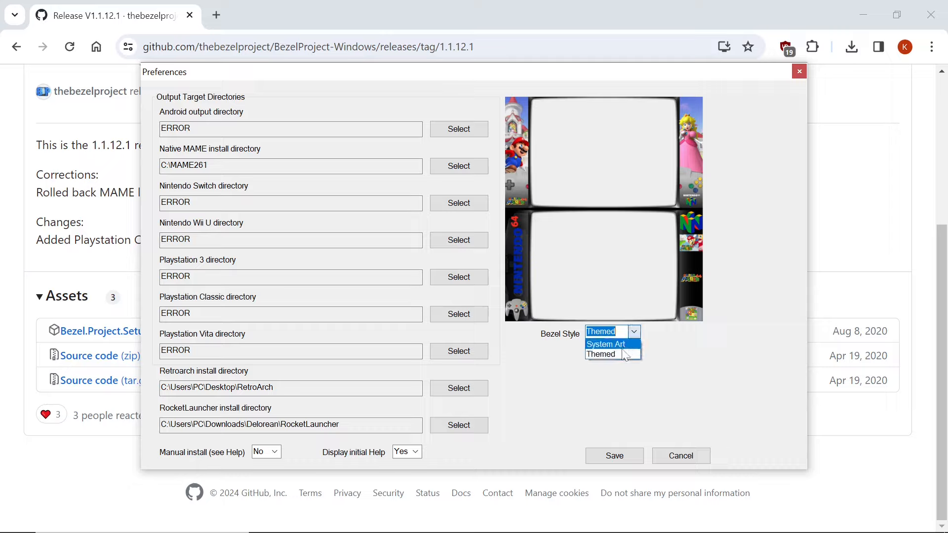
{"action": "left_click", "coordinate": [606, 344]}
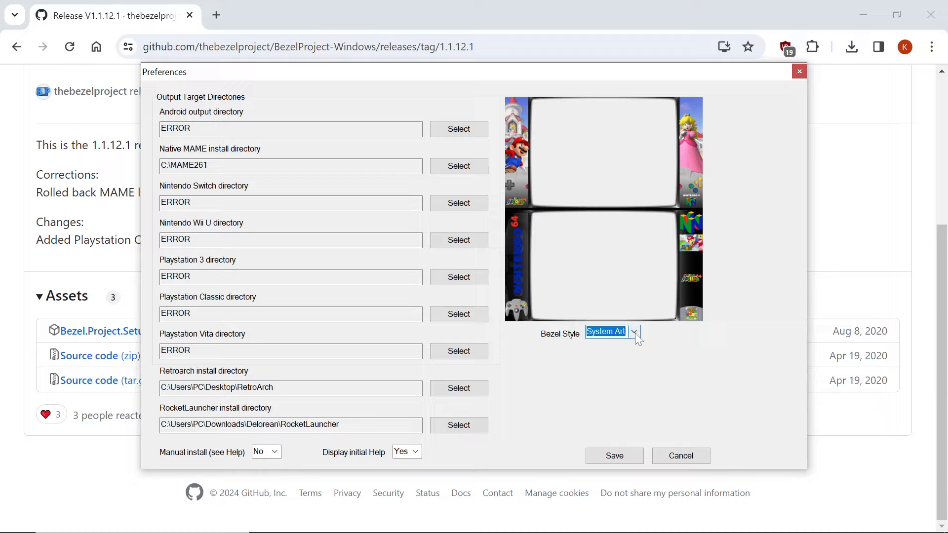
{"action": "left_click", "coordinate": [634, 332]}
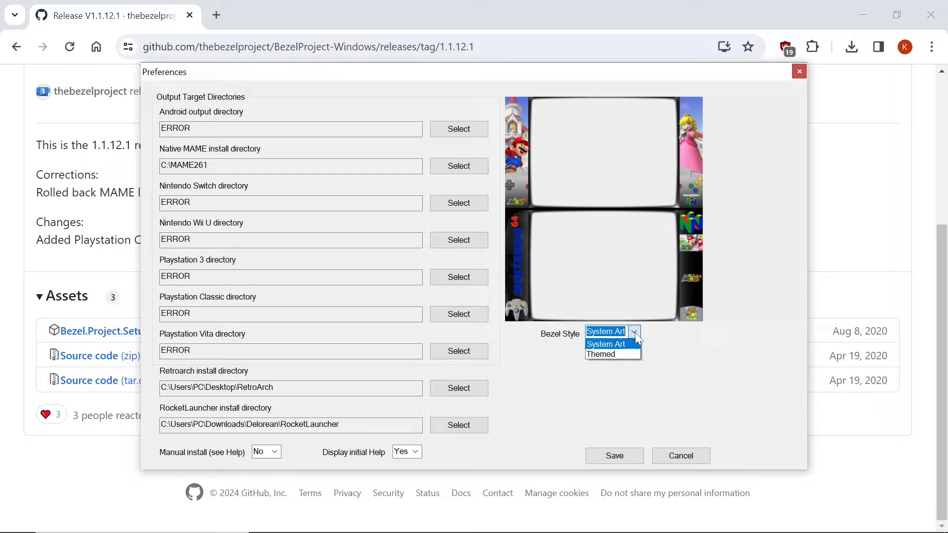
{"action": "left_click", "coordinate": [600, 354]}
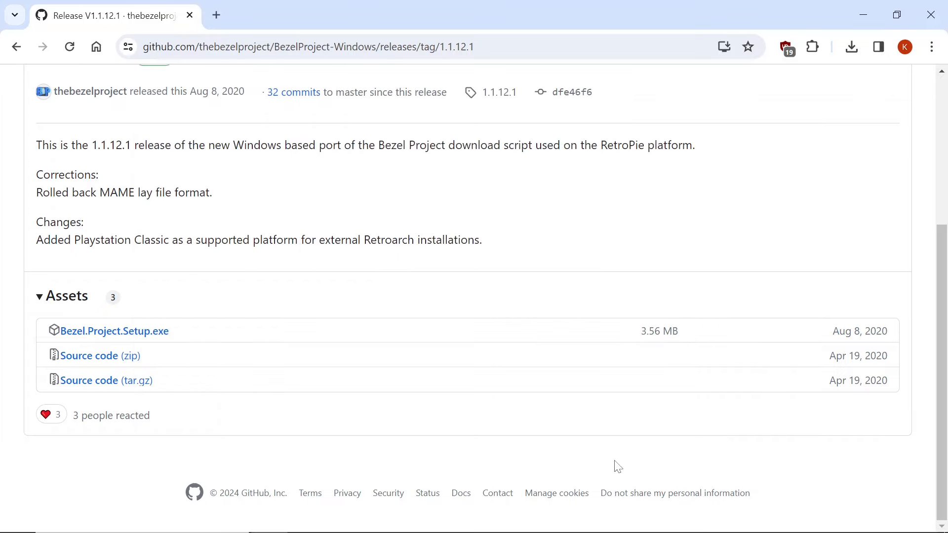
Step: Choose option 1 Download/Uninstall/Update with Process Retroarch? ticked and confirm
{"action": "left_click", "coordinate": [490, 519]}
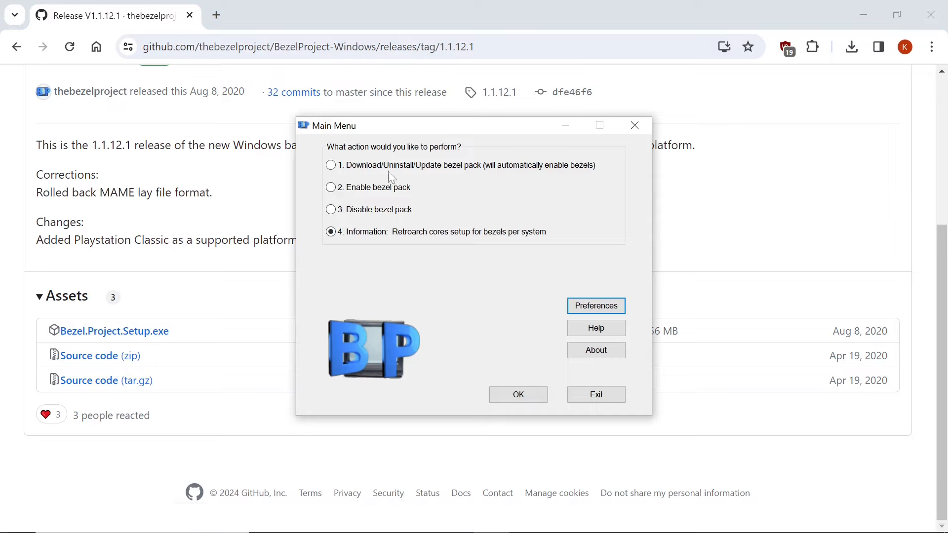
{"action": "mouse_move", "coordinate": [442, 170]}
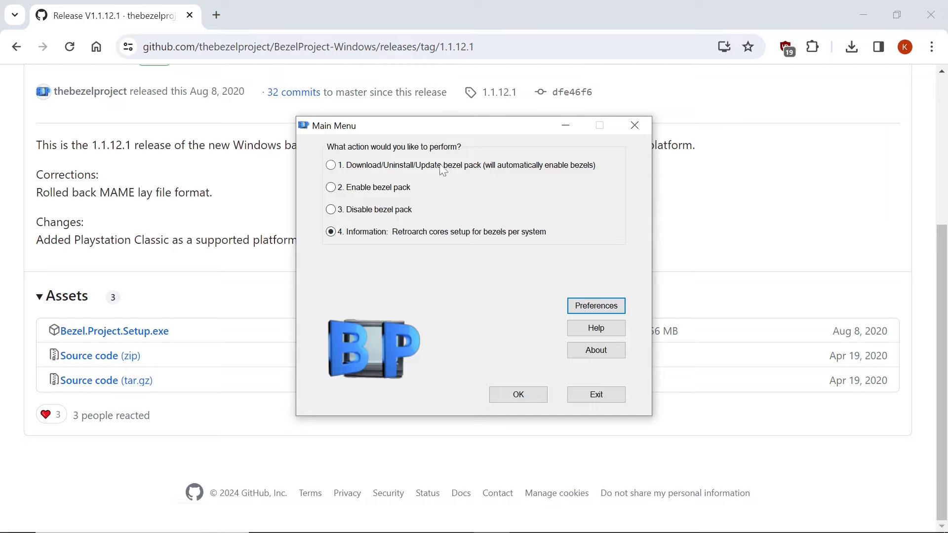
{"action": "left_click", "coordinate": [331, 165]}
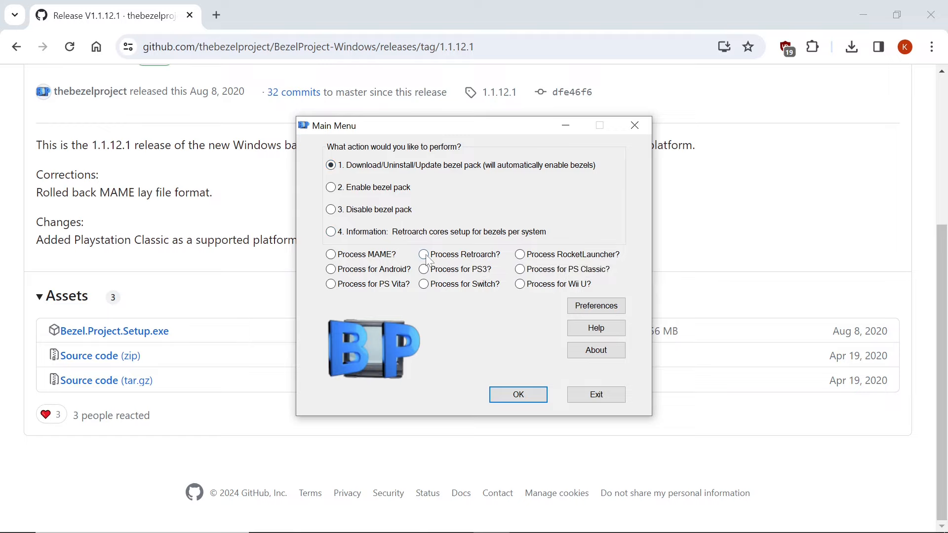
{"action": "left_click", "coordinate": [424, 253]}
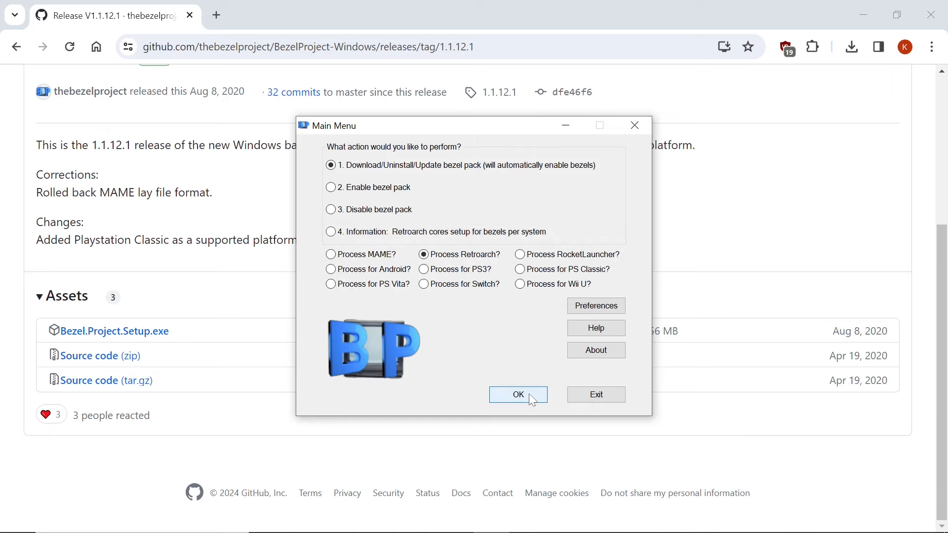
{"action": "left_click", "coordinate": [517, 394]}
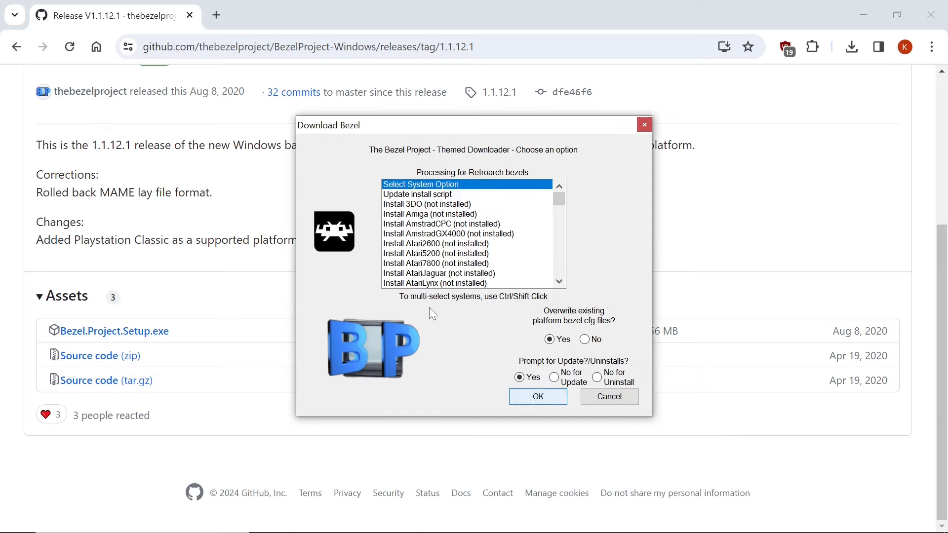
Step: Update the install script, keeping overwrite of existing platform cfg files
{"action": "left_click", "coordinate": [416, 194]}
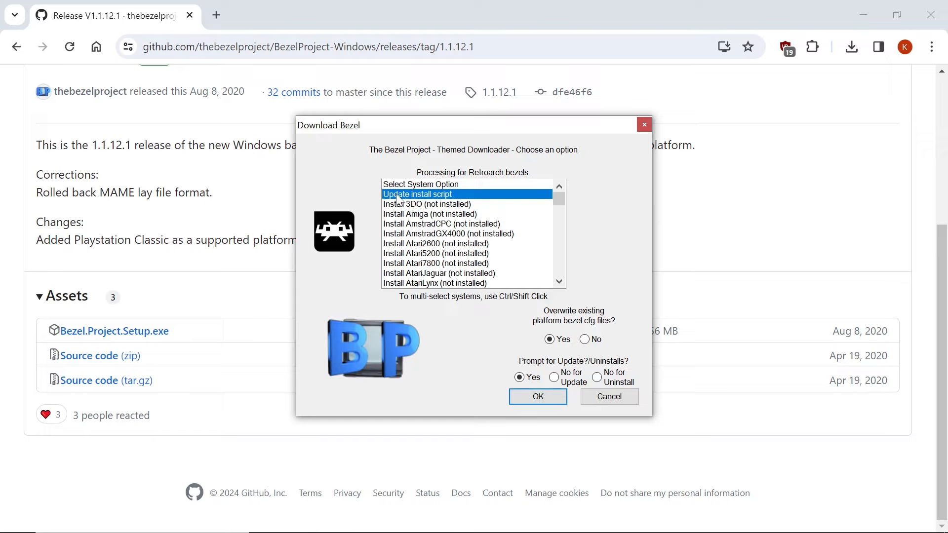
{"action": "mouse_move", "coordinate": [457, 196]}
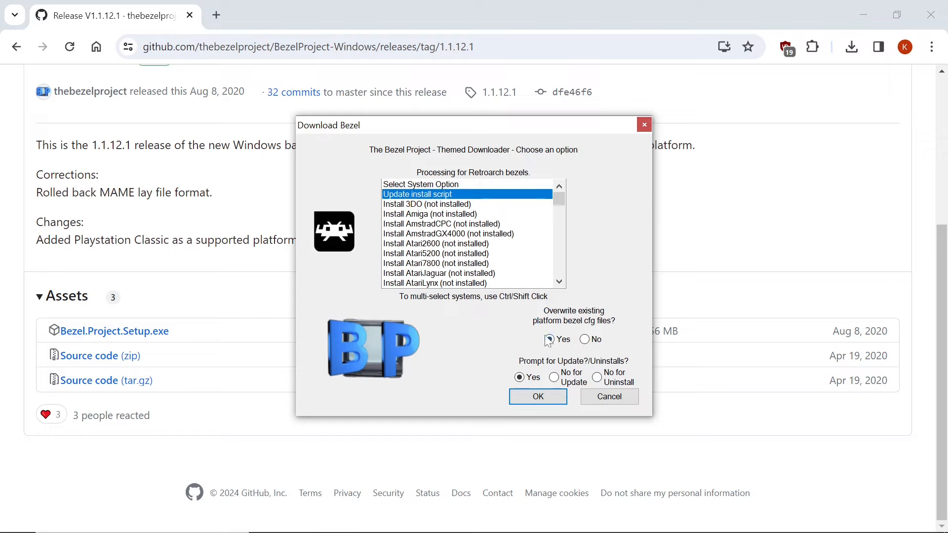
{"action": "left_click", "coordinate": [537, 396]}
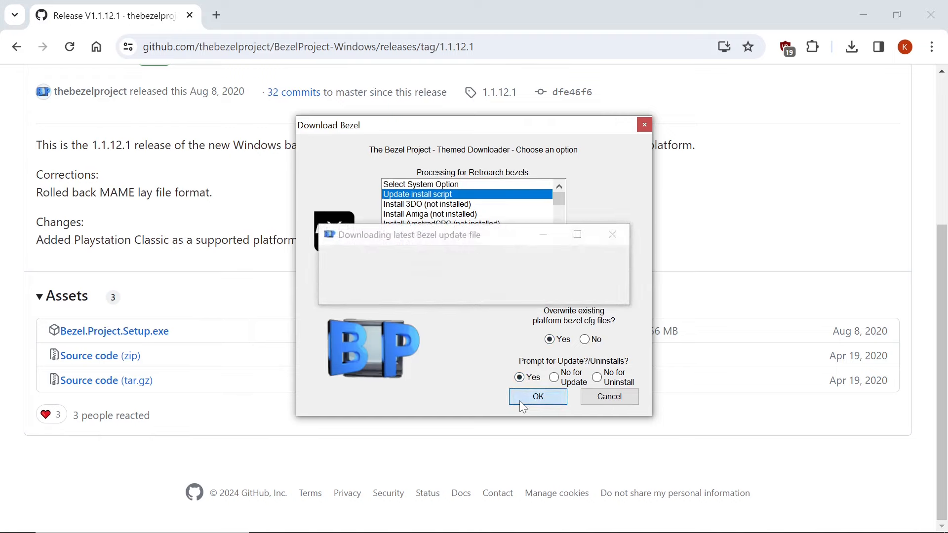
{"action": "left_click", "coordinate": [537, 396]}
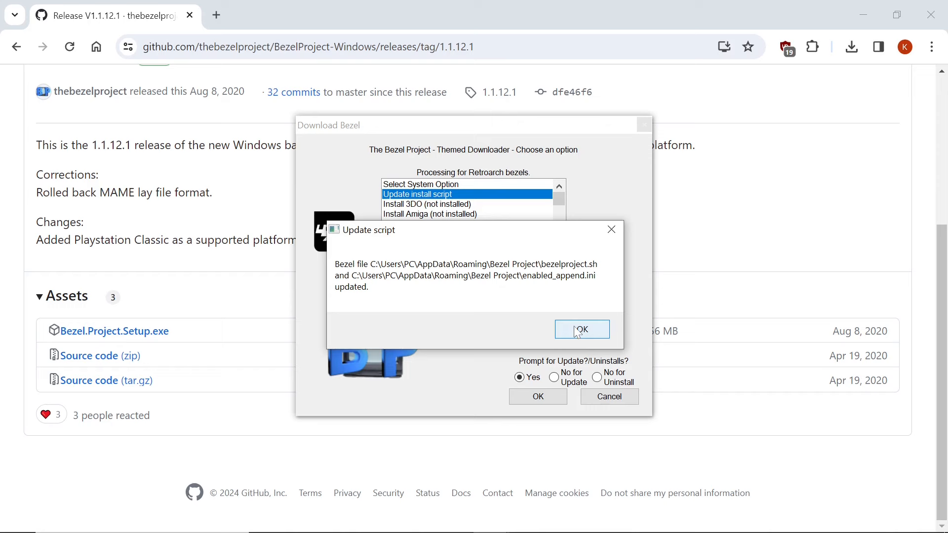
{"action": "left_click", "coordinate": [580, 329]}
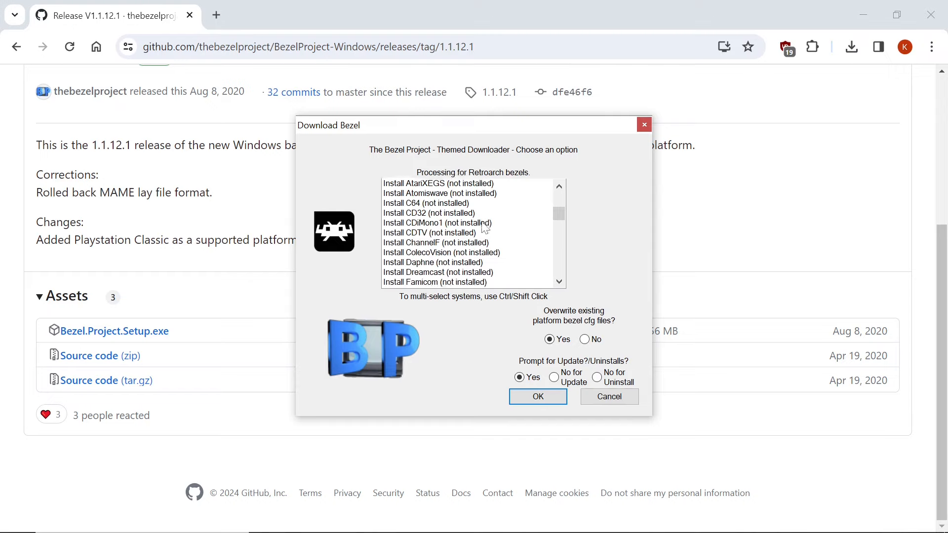
Step: Select 'Install MAME (not installed)' and confirm the download
{"action": "scroll", "scroll_direction": "down", "scroll_amount": 3}
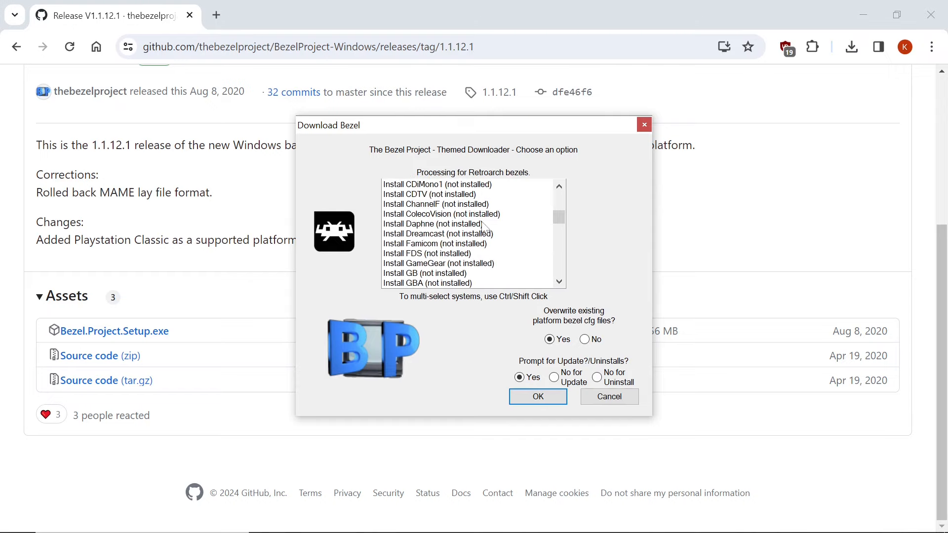
{"action": "scroll", "scroll_direction": "down", "scroll_amount": 3}
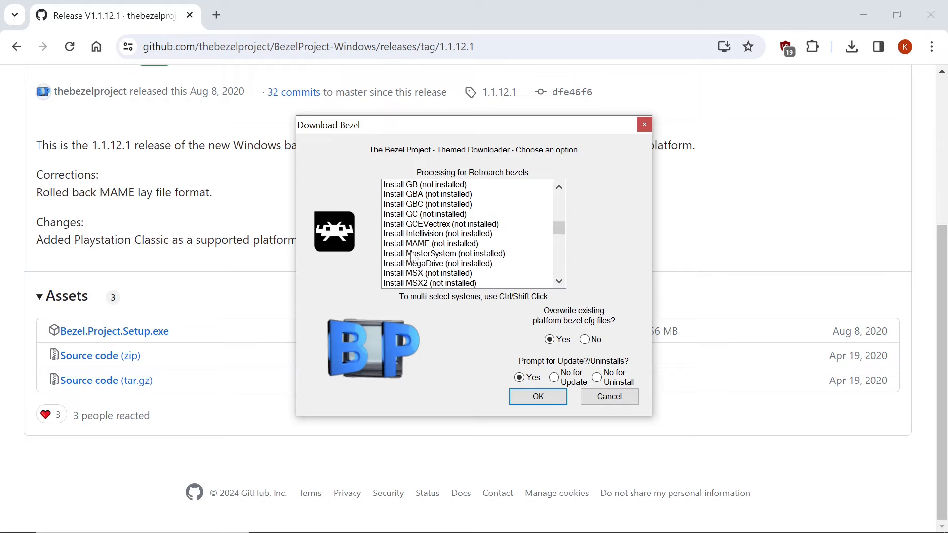
{"action": "left_click", "coordinate": [430, 242]}
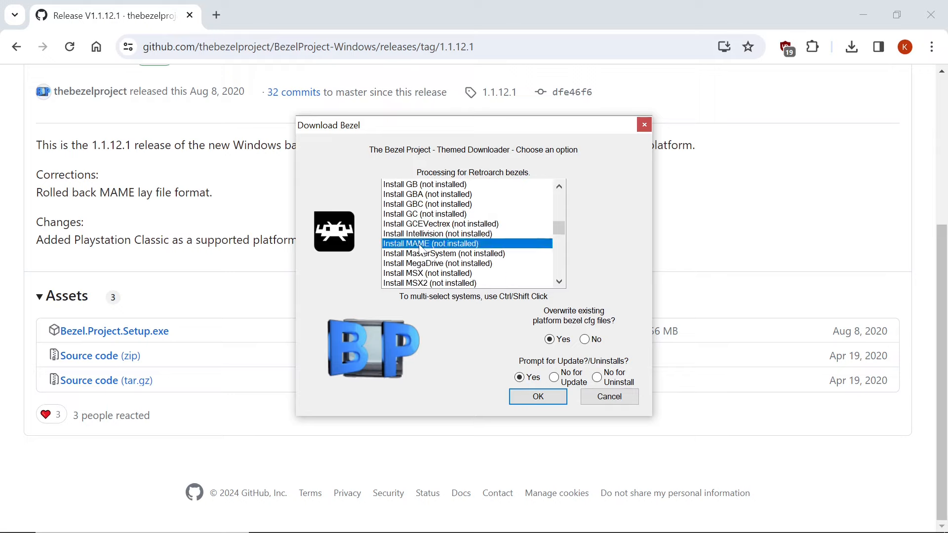
{"action": "left_click", "coordinate": [538, 396]}
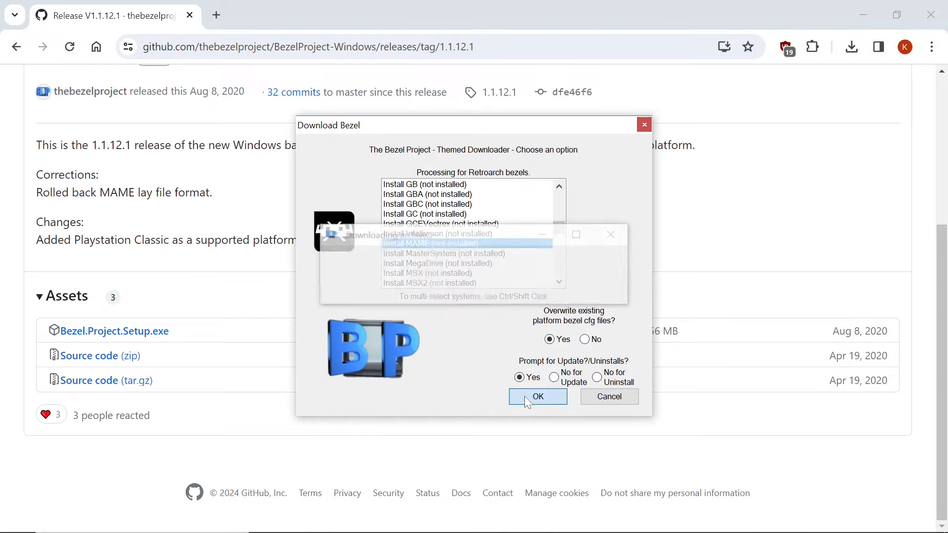
{"action": "left_click", "coordinate": [537, 397]}
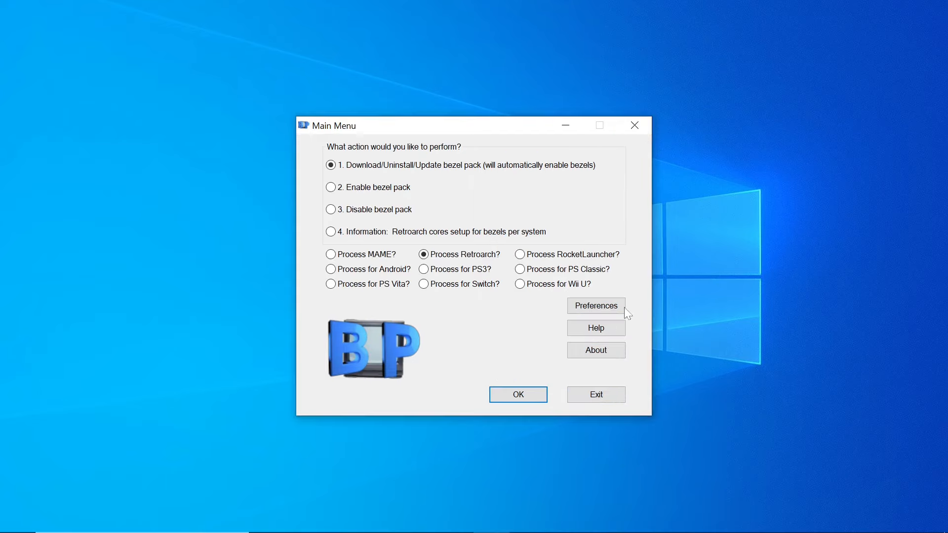
Step: Exit Bezel Project and open the RetroArch folder in File Explorer
{"action": "left_click", "coordinate": [594, 394]}
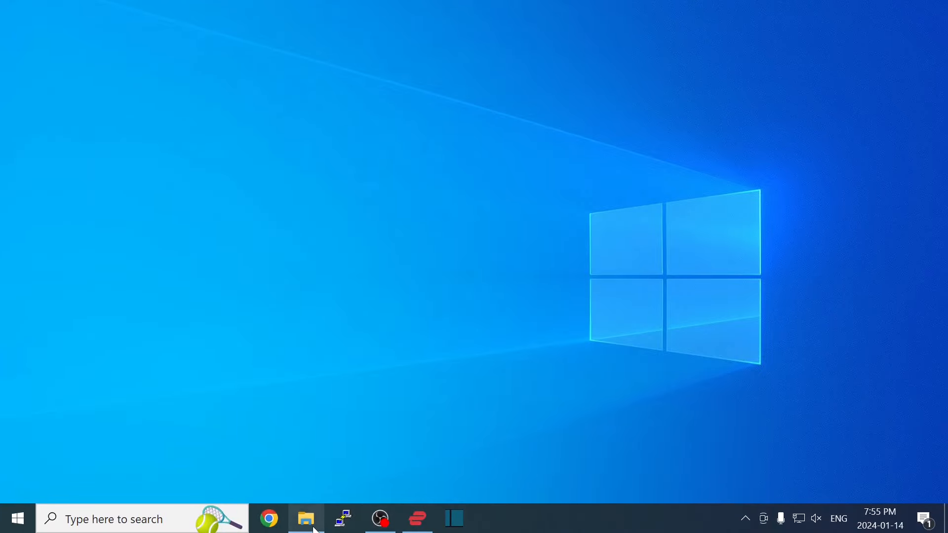
{"action": "left_click", "coordinate": [305, 518]}
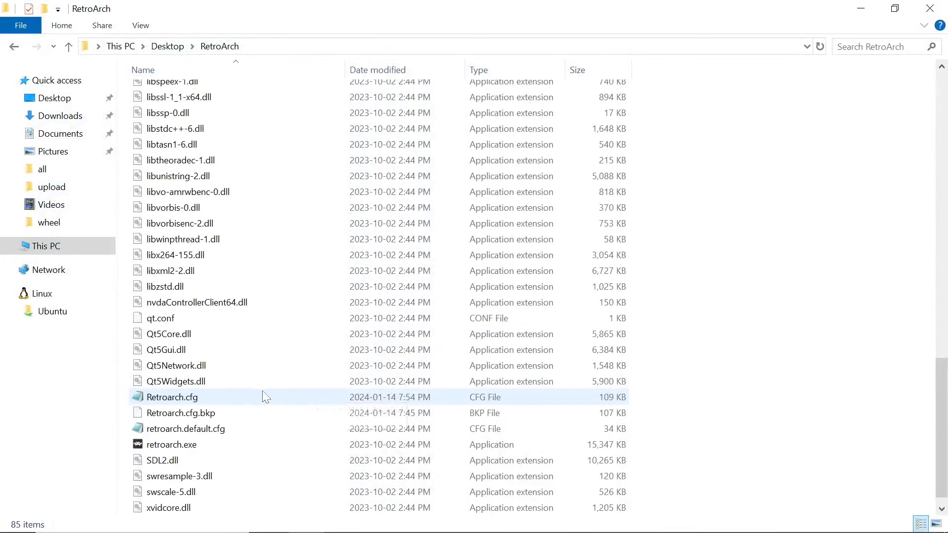
Step: Launch retroarch.exe from the Desktop RetroArch folder
{"action": "left_click", "coordinate": [172, 429]}
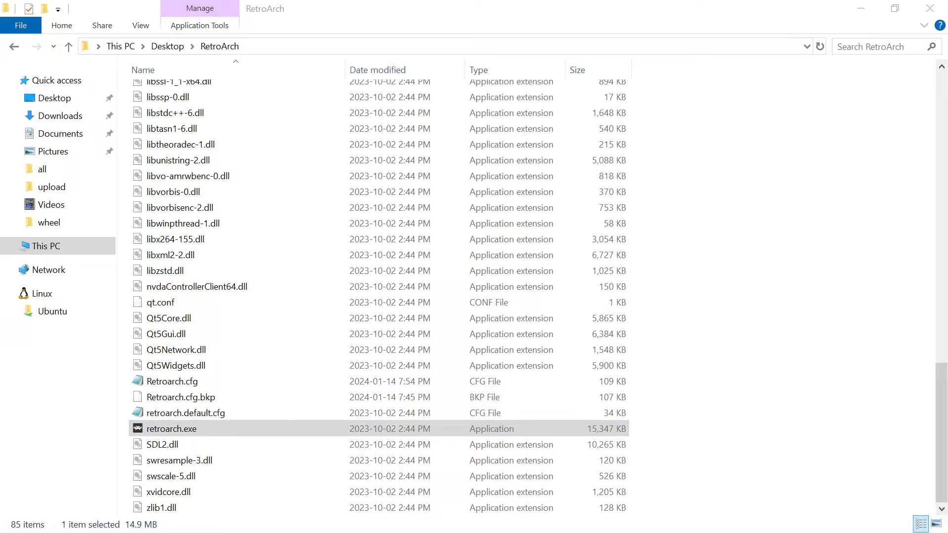
{"action": "double_click", "coordinate": [171, 429]}
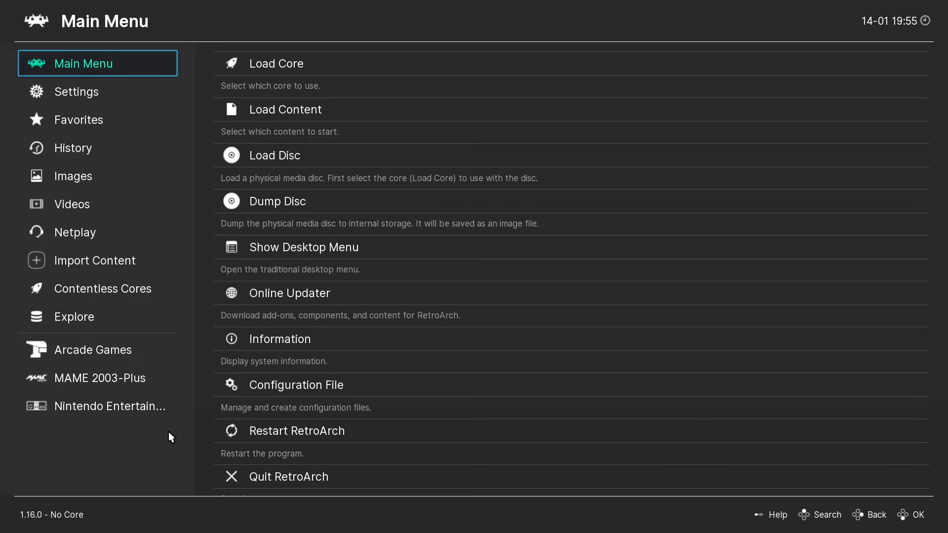
{"action": "mouse_move", "coordinate": [96, 95]}
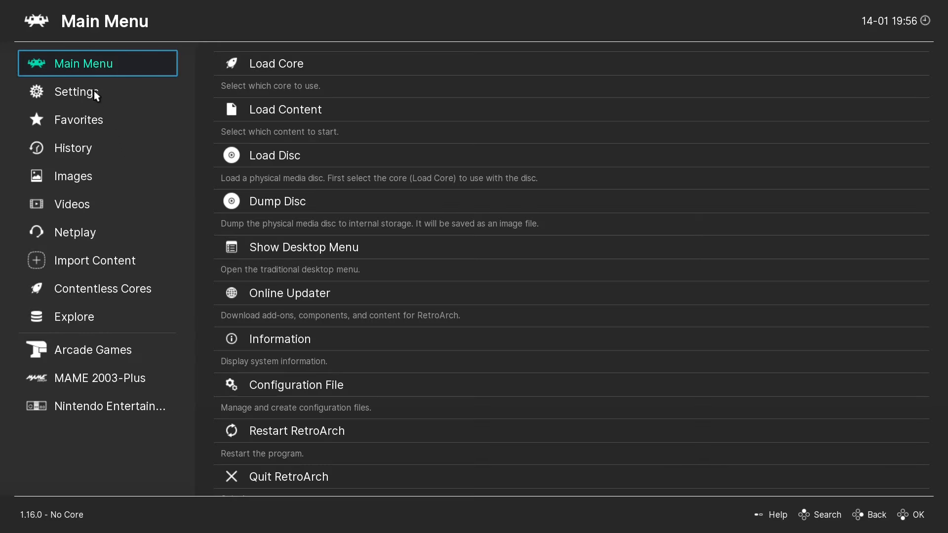
Step: Toggle Display Overlay under Settings > User Interface > On-Screen Overlay, then return to Main Menu
{"action": "left_click", "coordinate": [76, 91]}
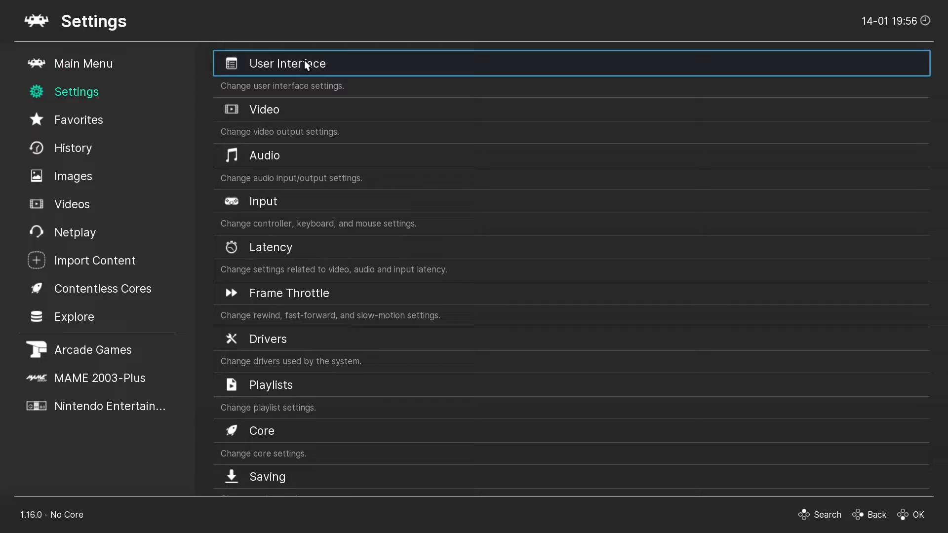
{"action": "left_click", "coordinate": [286, 64]}
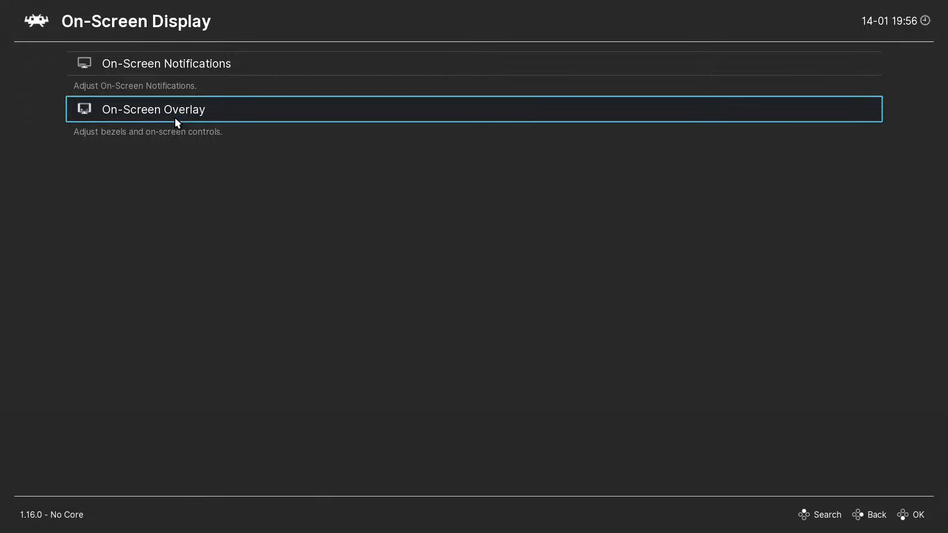
{"action": "left_click", "coordinate": [153, 110]}
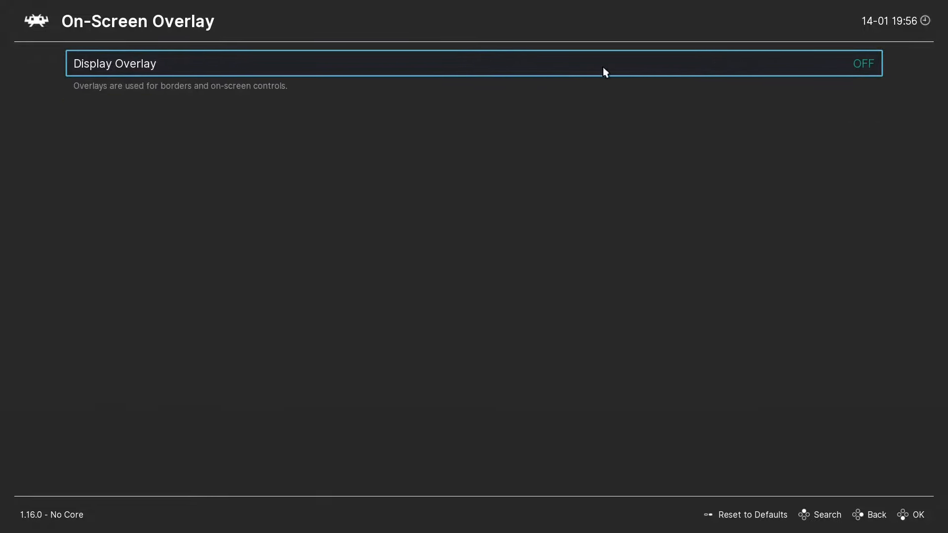
{"action": "mouse_move", "coordinate": [247, 77]}
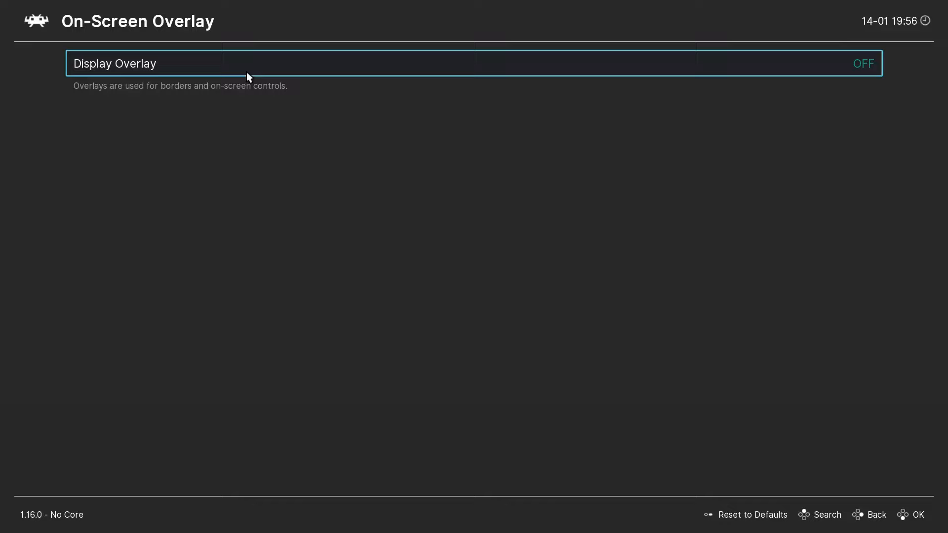
{"action": "left_click", "coordinate": [862, 64]}
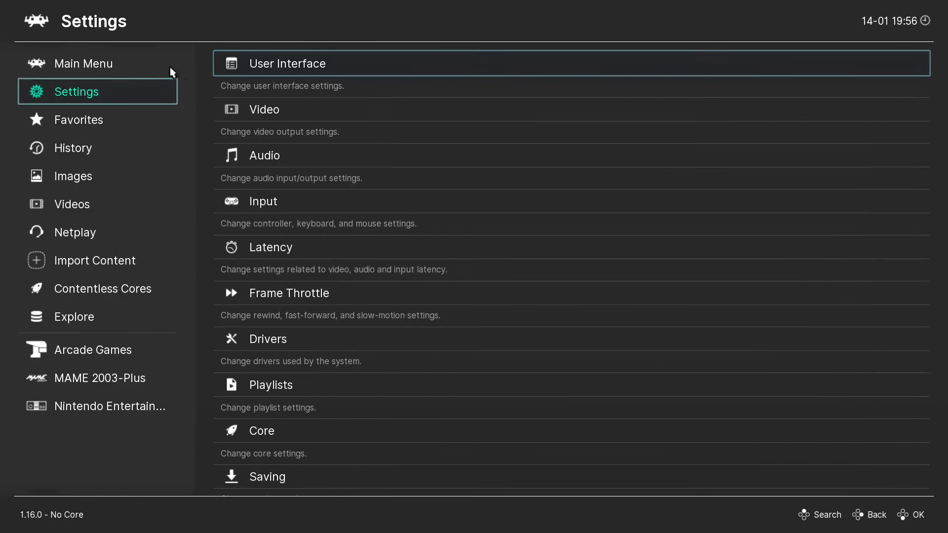
{"action": "left_click", "coordinate": [84, 62]}
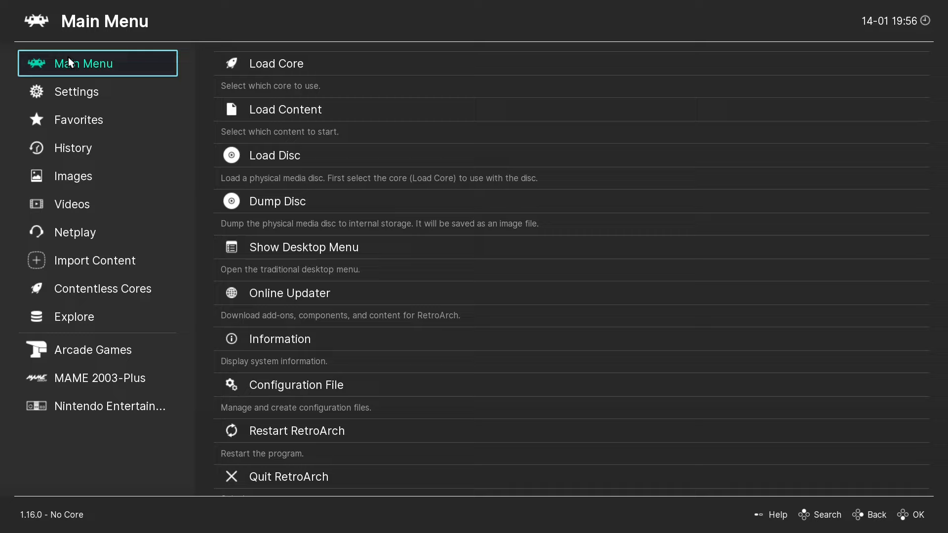
Step: Overwrite retroarch.cfg with the current configuration from the Configuration File menu
{"action": "left_click", "coordinate": [296, 385]}
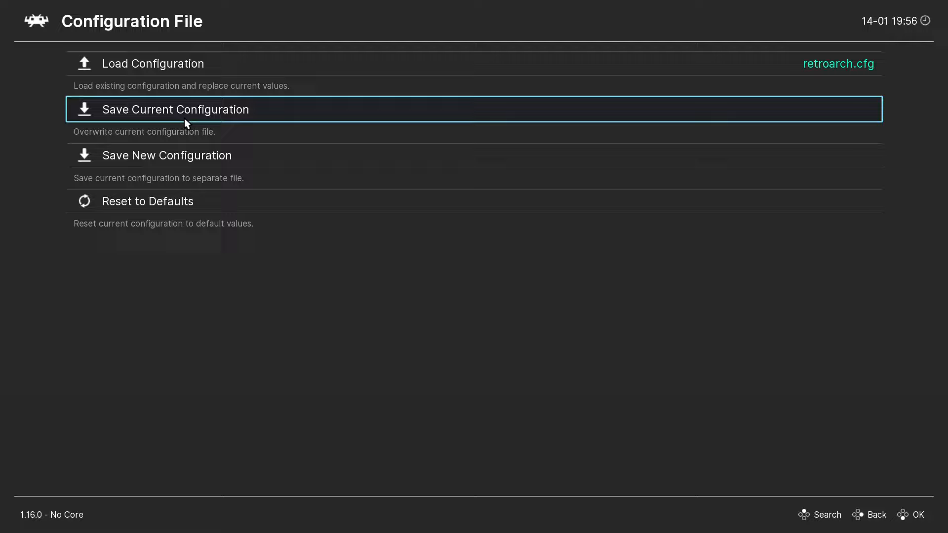
{"action": "left_click", "coordinate": [175, 110]}
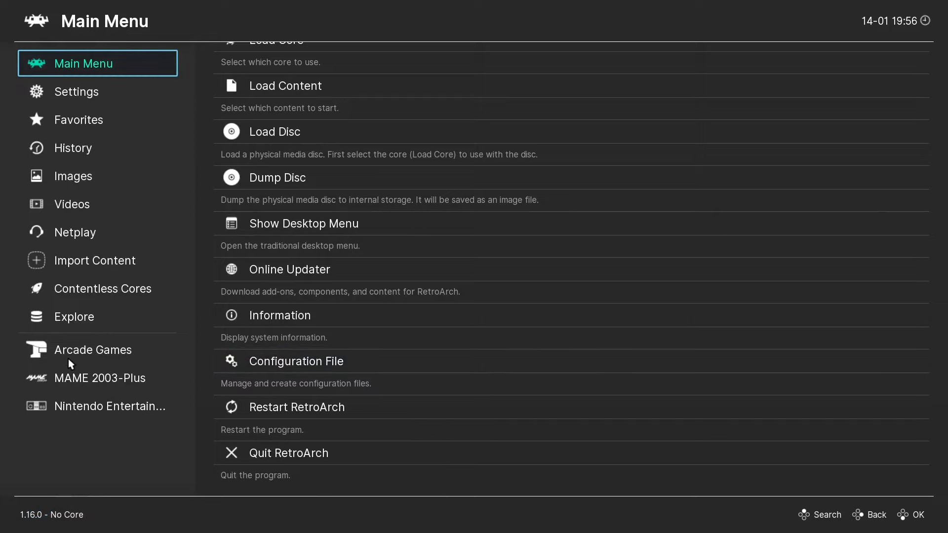
Step: Run Batman from the MAME 2003-Plus playlist, check its bezel, and exit with F1
{"action": "left_click", "coordinate": [92, 349]}
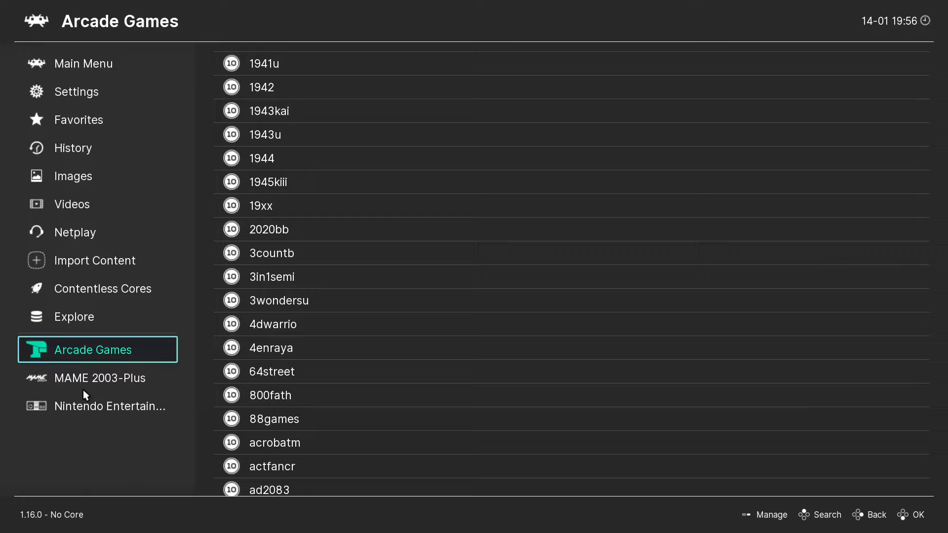
{"action": "left_click", "coordinate": [99, 378]}
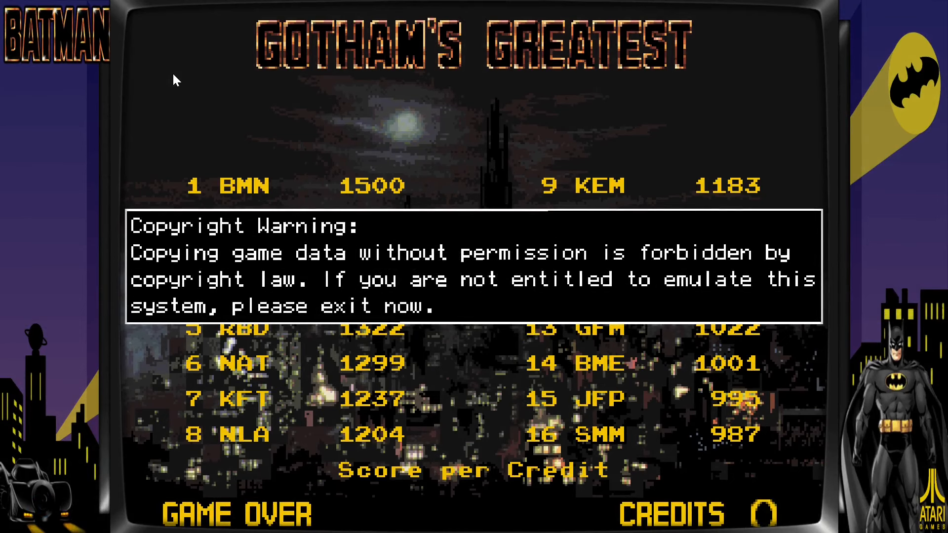
{"action": "key", "text": "F1"}
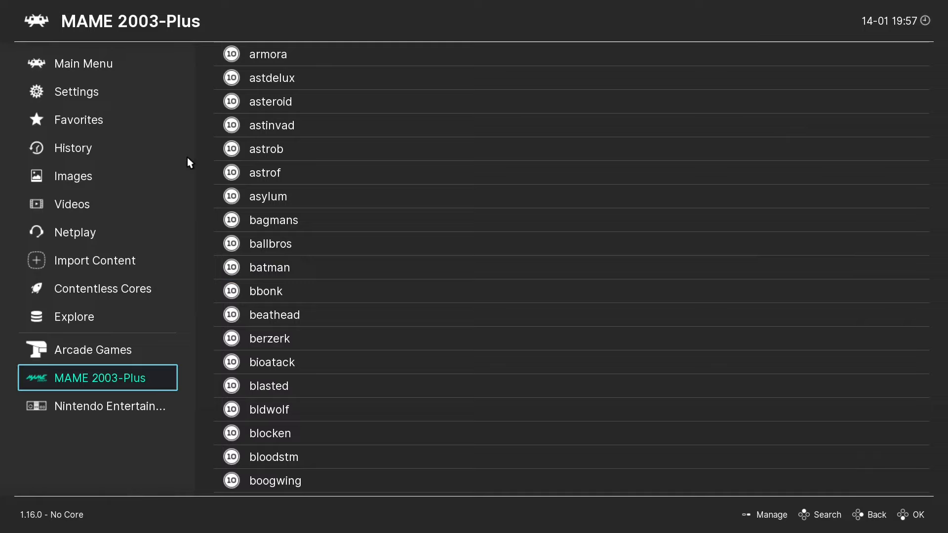
Step: Close RetroArch and relaunch retroarch.exe from its desktop folder
{"action": "left_click", "coordinate": [83, 63]}
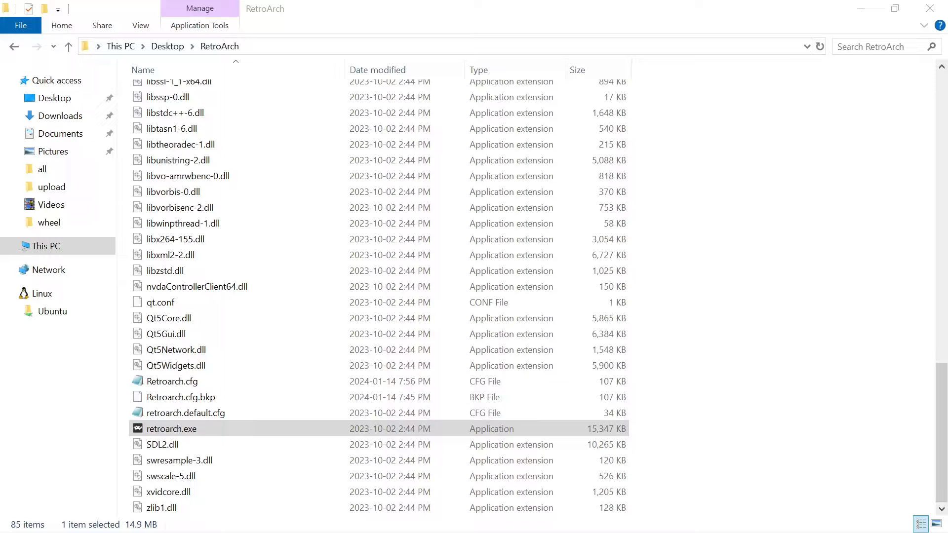
{"action": "double_click", "coordinate": [171, 429]}
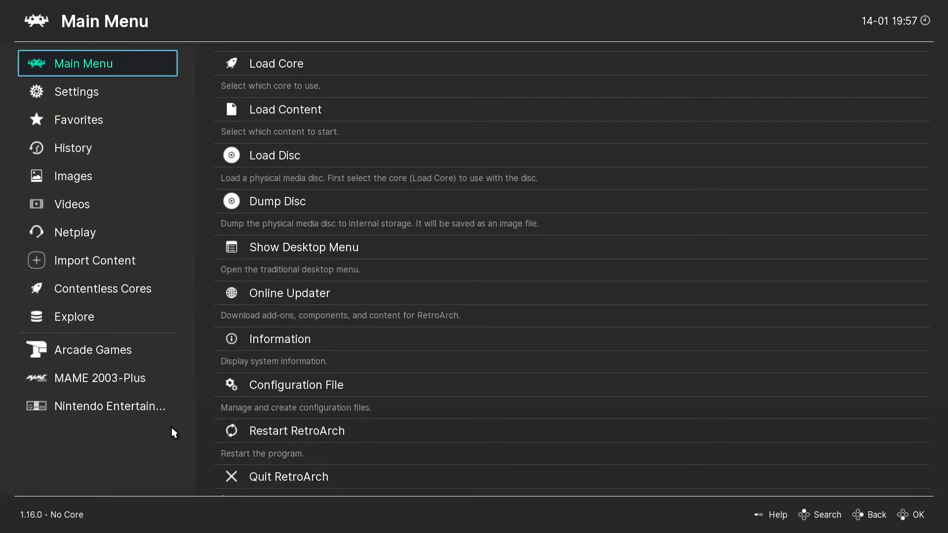
{"action": "mouse_move", "coordinate": [99, 107]}
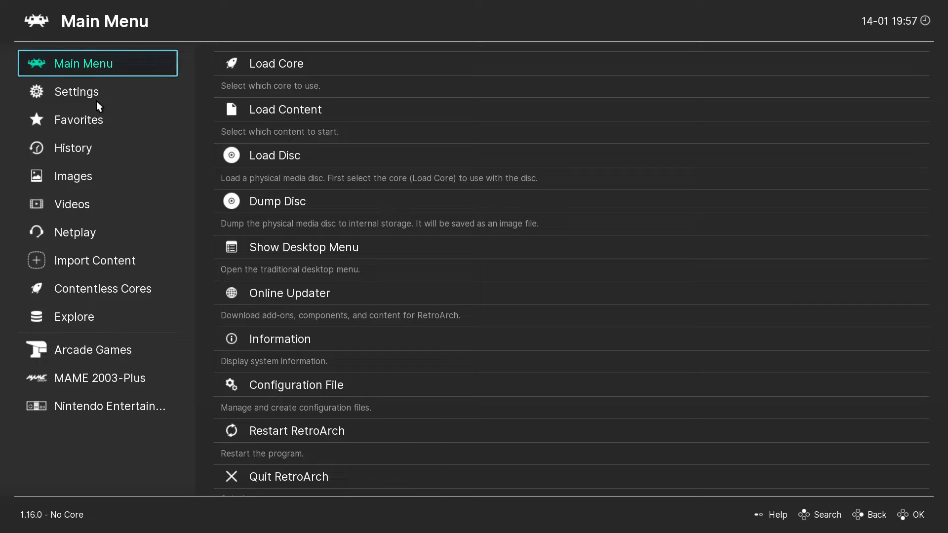
Step: Reopen User Interface > On-Screen Display > On-Screen Overlay to verify Display Overlay
{"action": "left_click", "coordinate": [76, 91]}
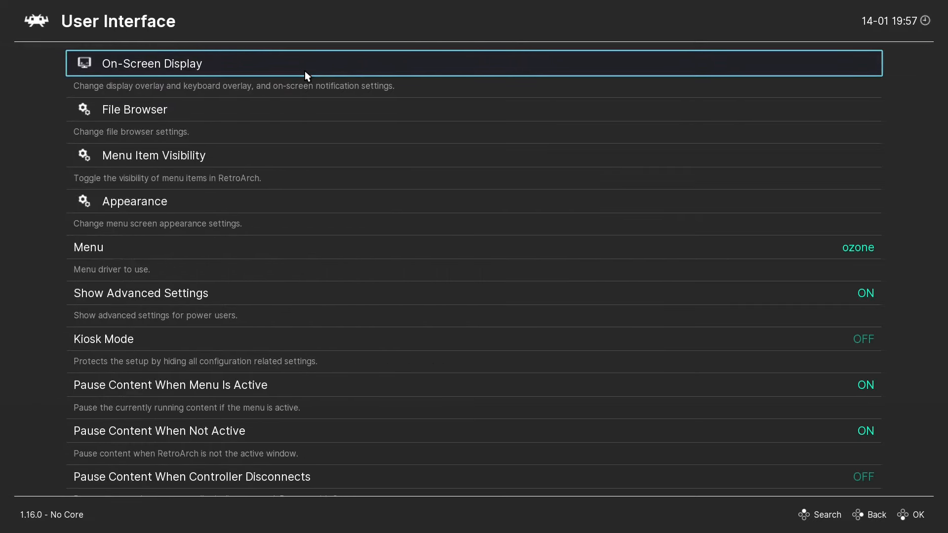
{"action": "left_click", "coordinate": [152, 62]}
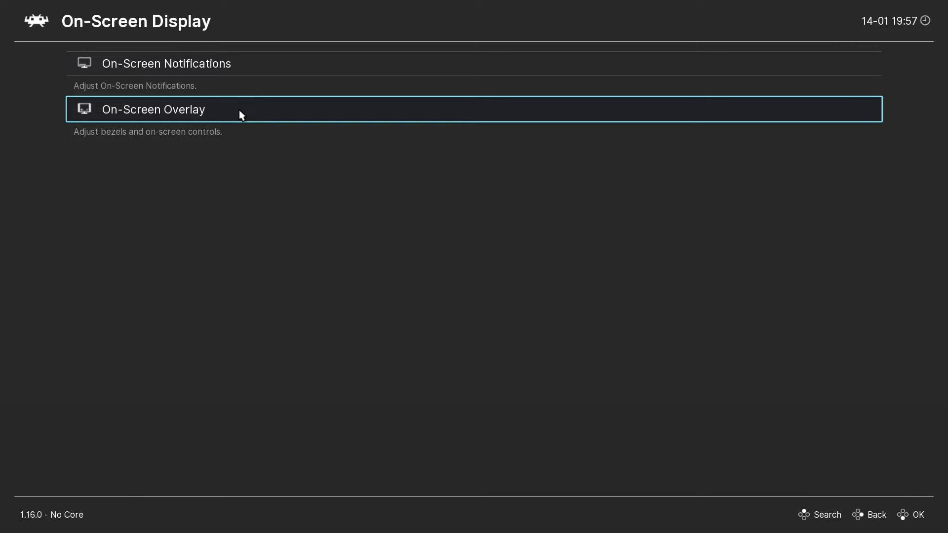
{"action": "left_click", "coordinate": [153, 109]}
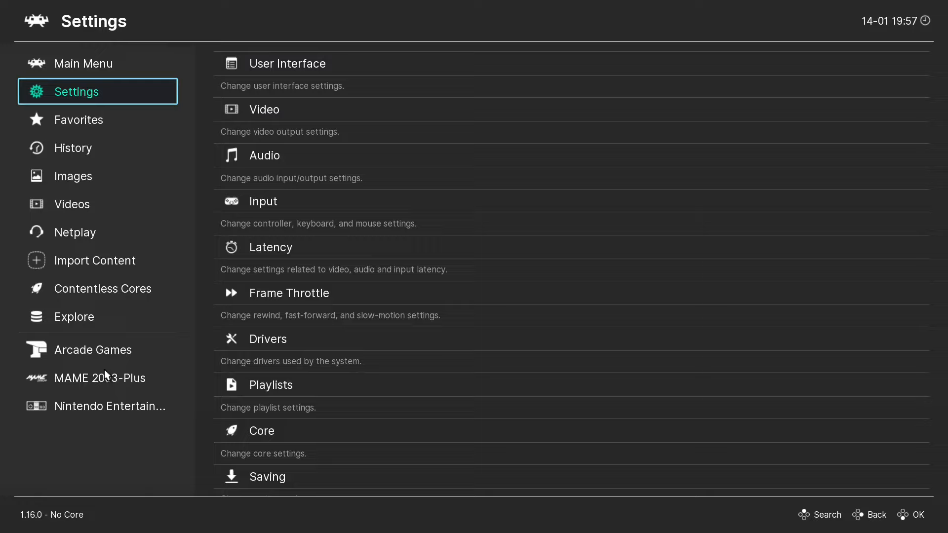
Step: Run brutforc from the MAME 2003-Plus playlist with its Brute Force bezel
{"action": "left_click", "coordinate": [100, 378]}
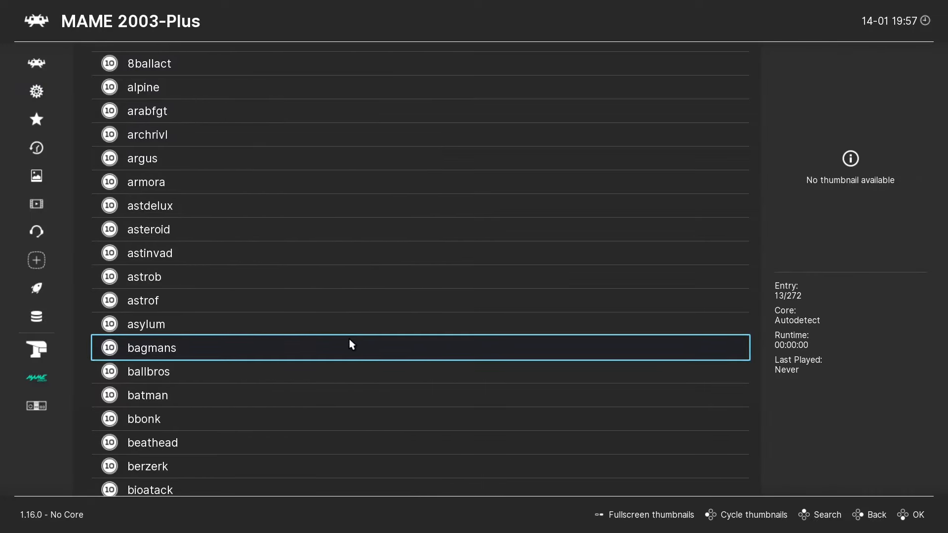
{"action": "scroll", "scroll_direction": "down", "scroll_amount": 3}
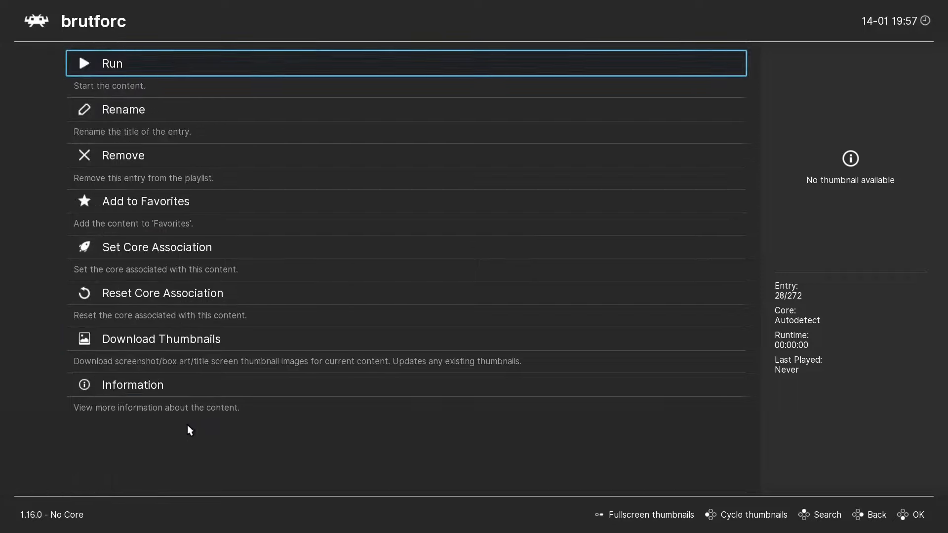
{"action": "left_click", "coordinate": [112, 63]}
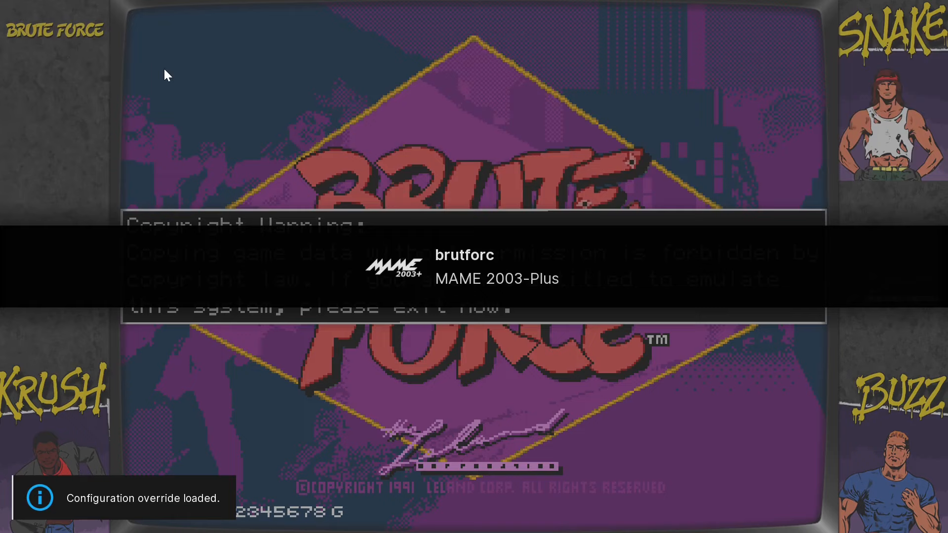